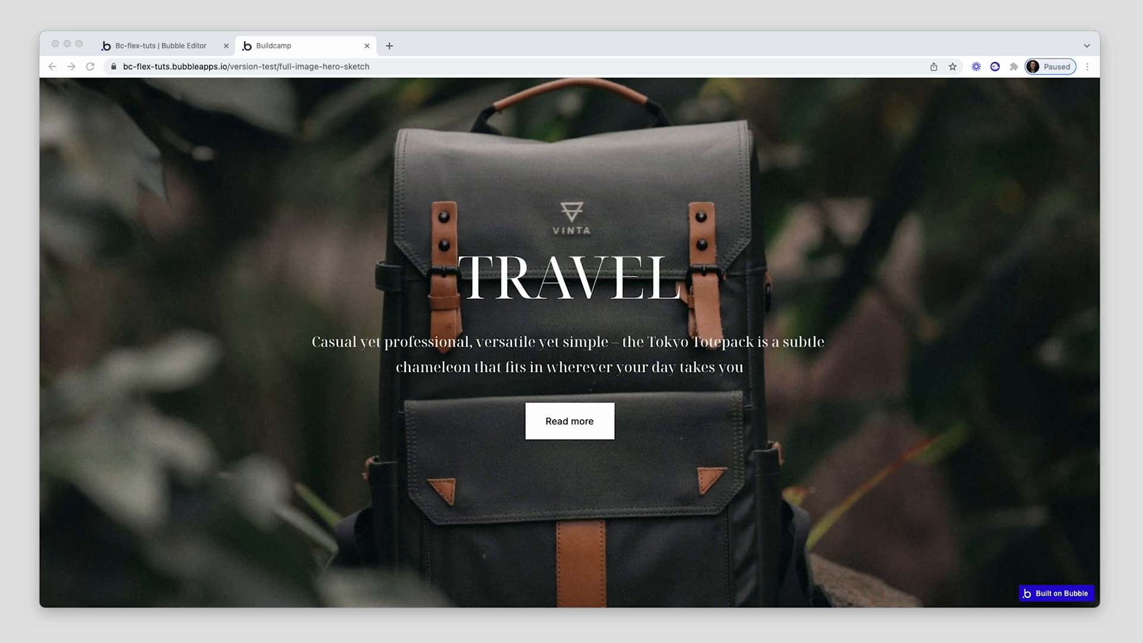
mouse_move(757, 354)
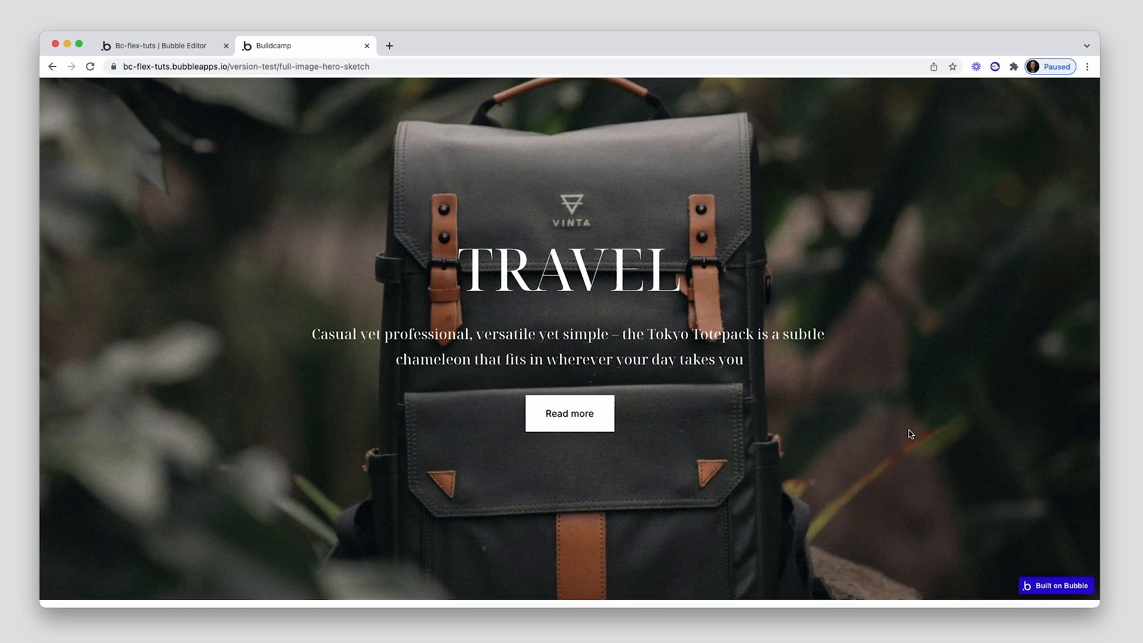
Step: Return to the full-image-hero page editor and add an empty Group in its top-left corner
scroll("down", 3)
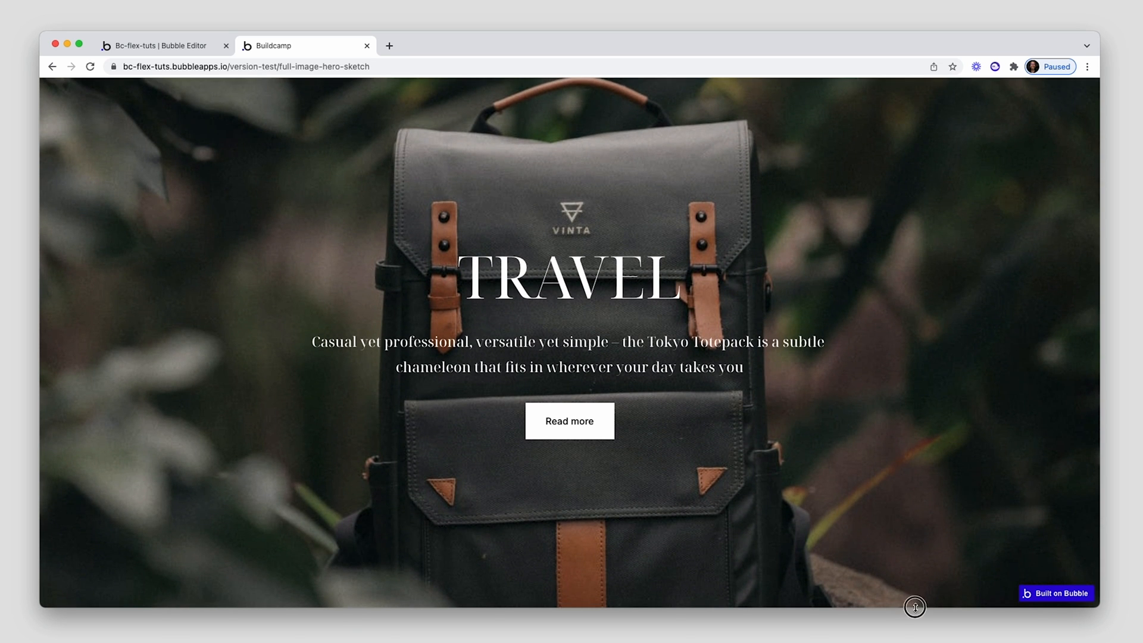
scroll("down", 3)
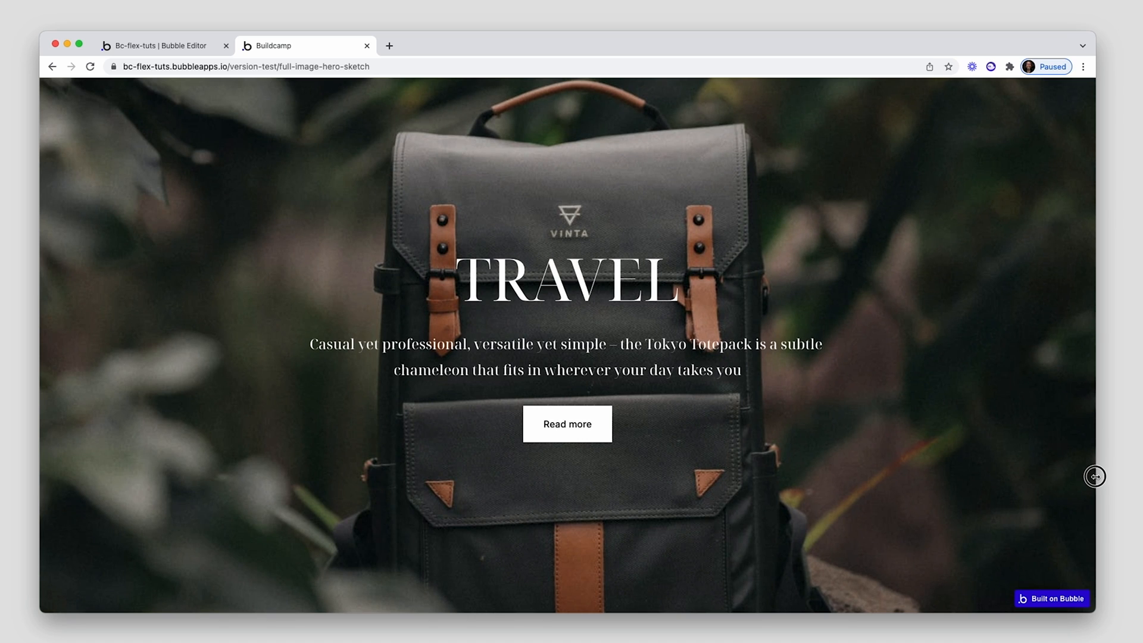
mouse_move(1076, 472)
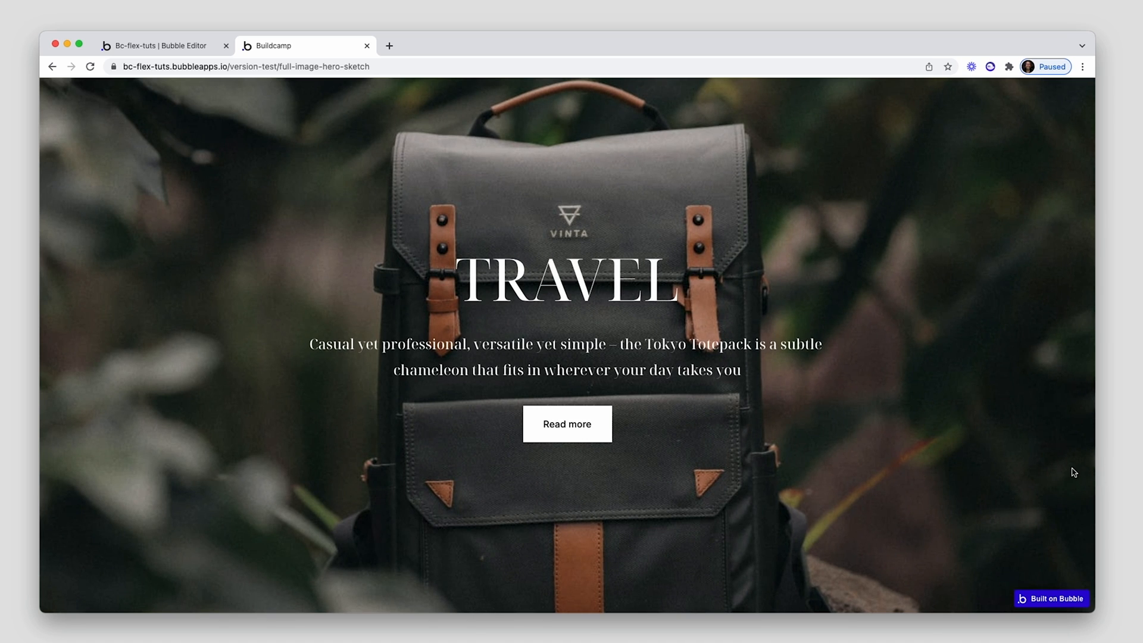
left_click(164, 45)
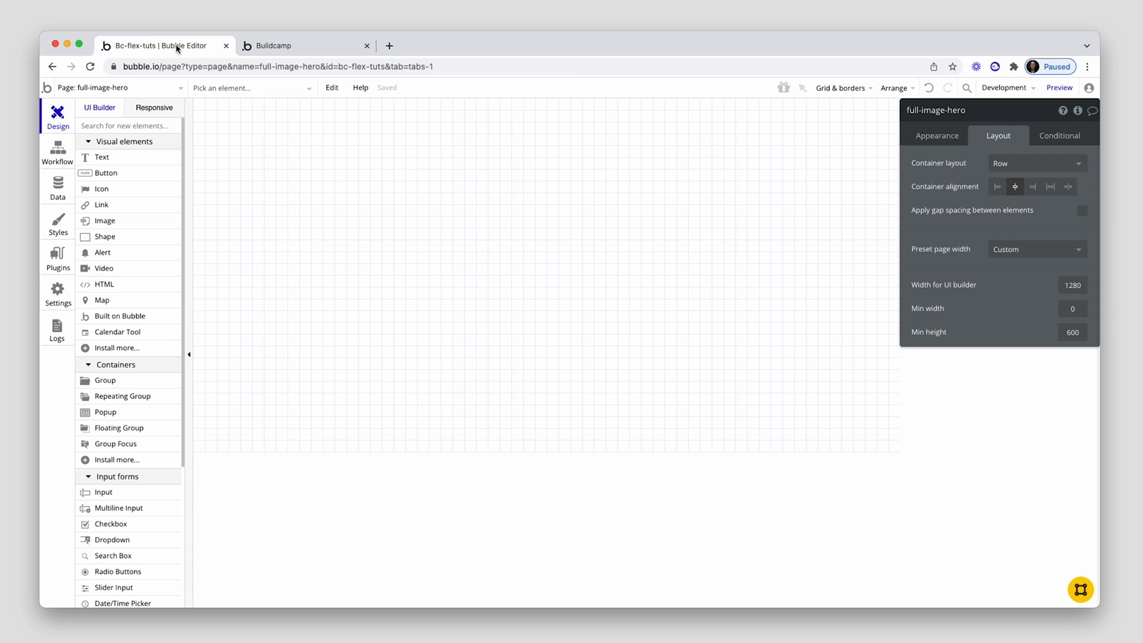
left_click(416, 207)
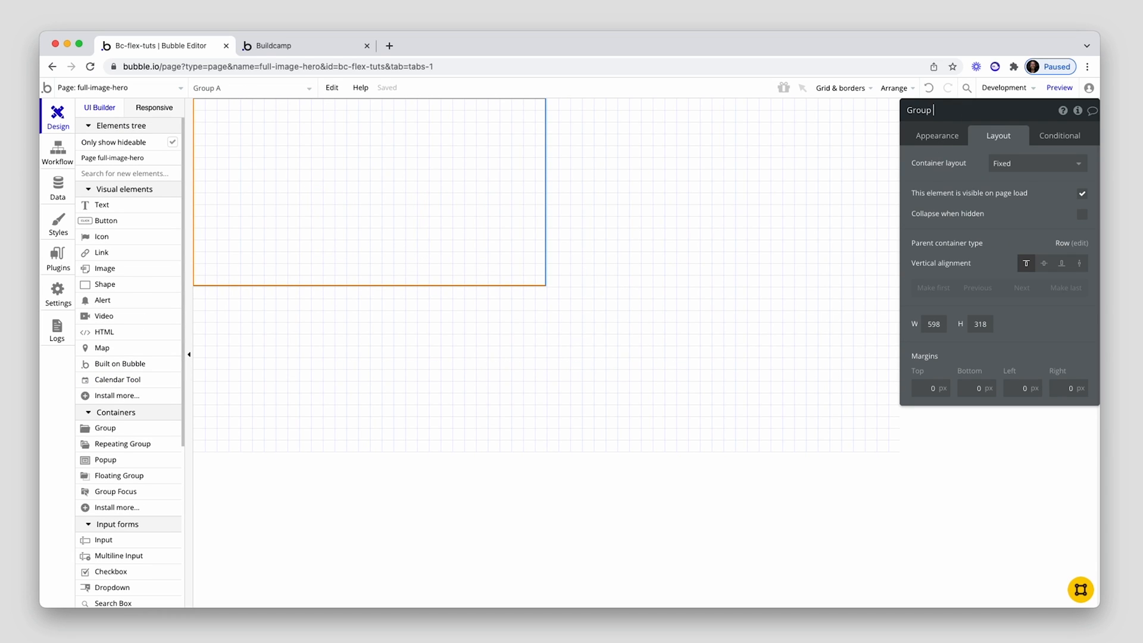
Step: Rename the group to 'Group parent' and set its background style to Image
type("paren")
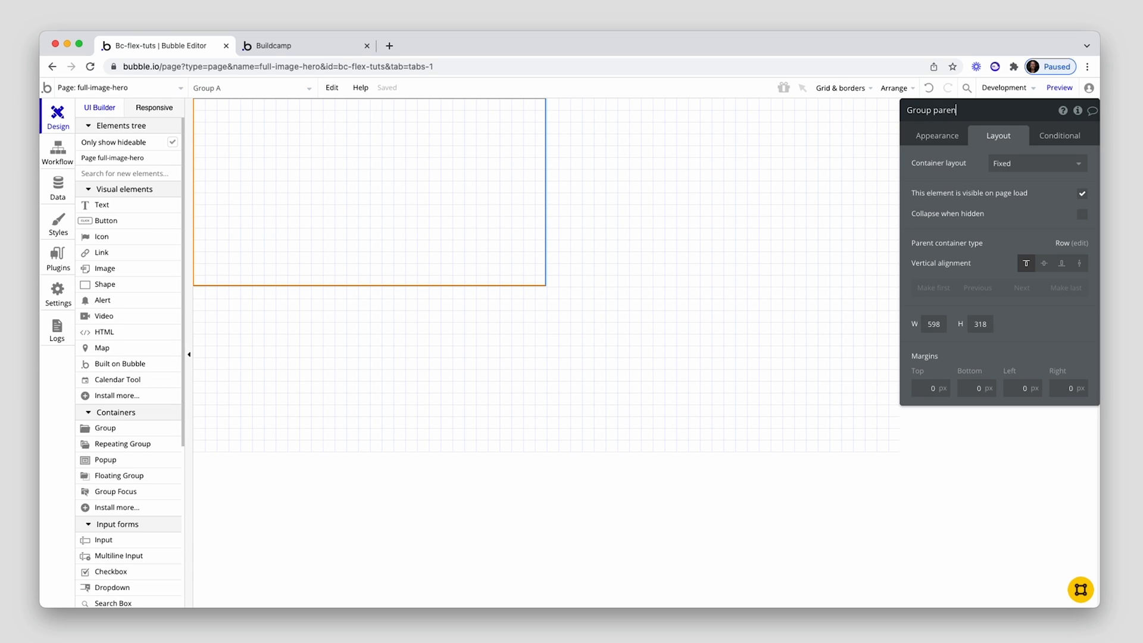
left_click(936, 136)
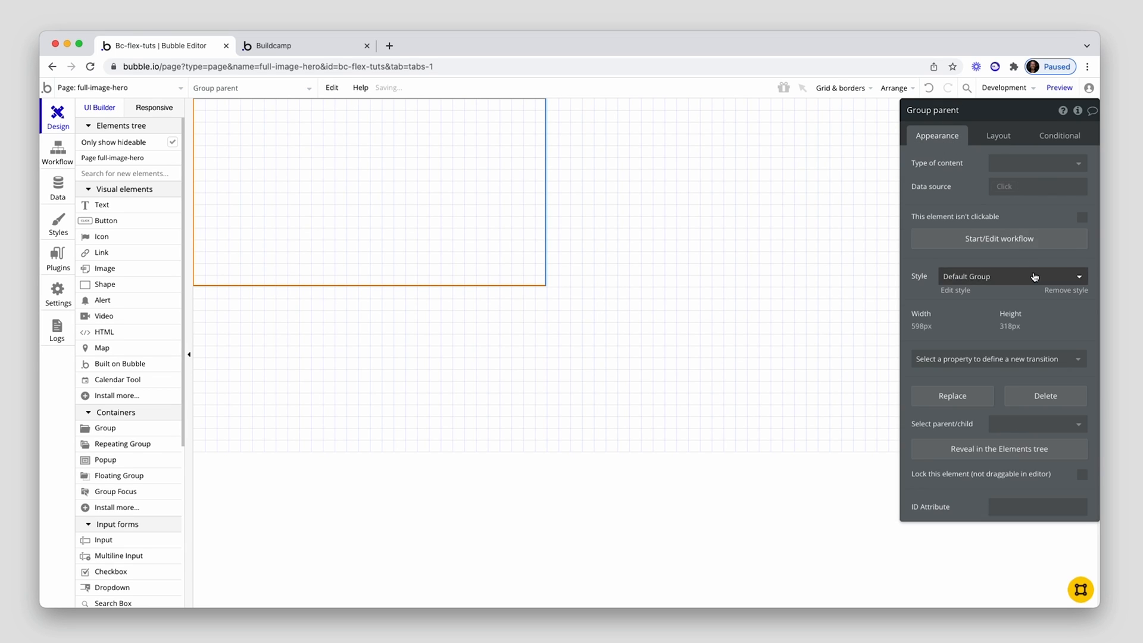
left_click(1066, 290)
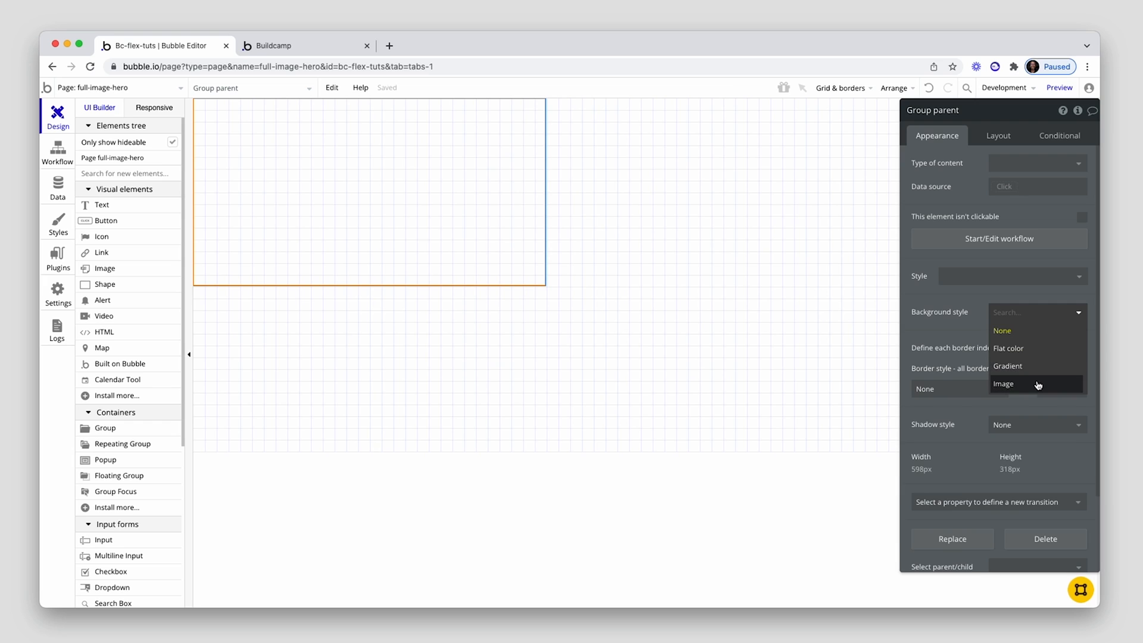
left_click(1004, 384)
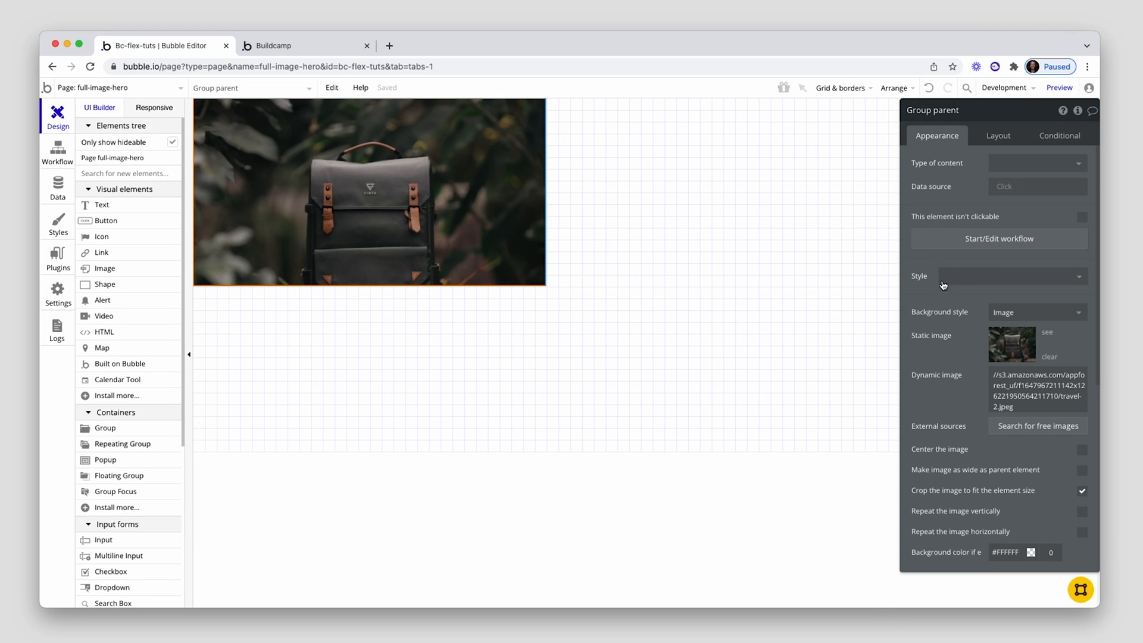
left_click(998, 136)
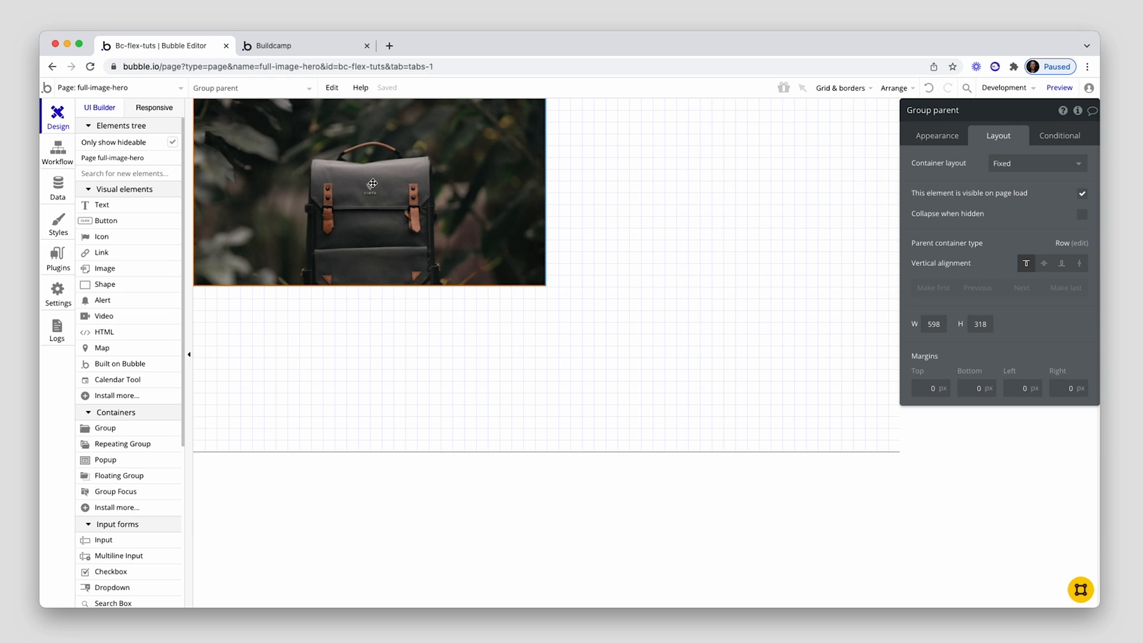
mouse_move(955, 265)
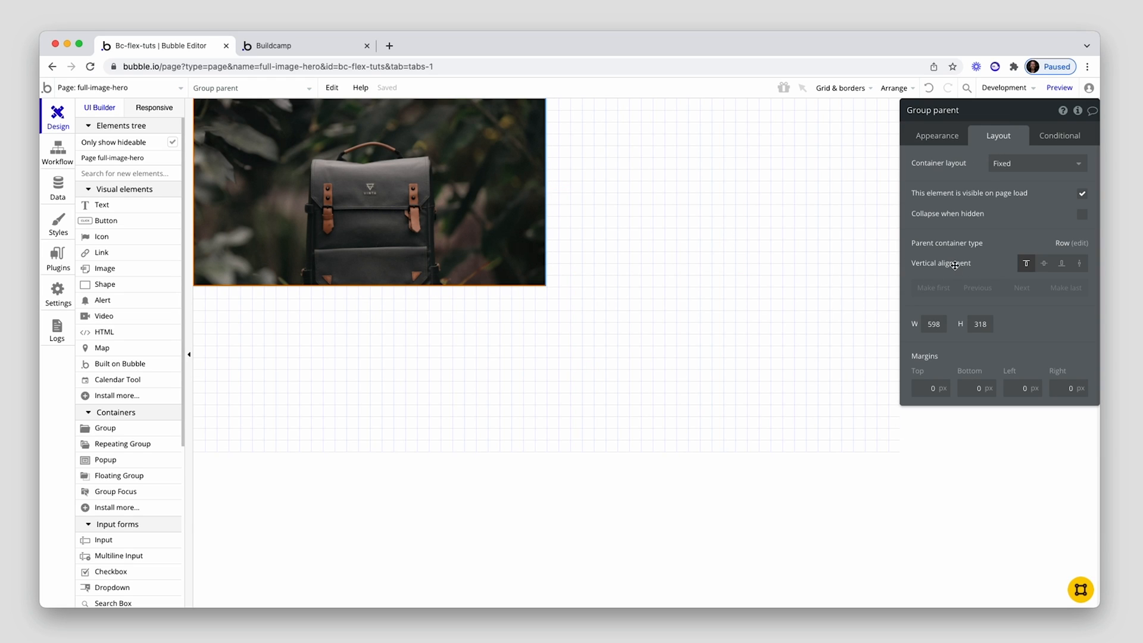
mouse_move(1079, 263)
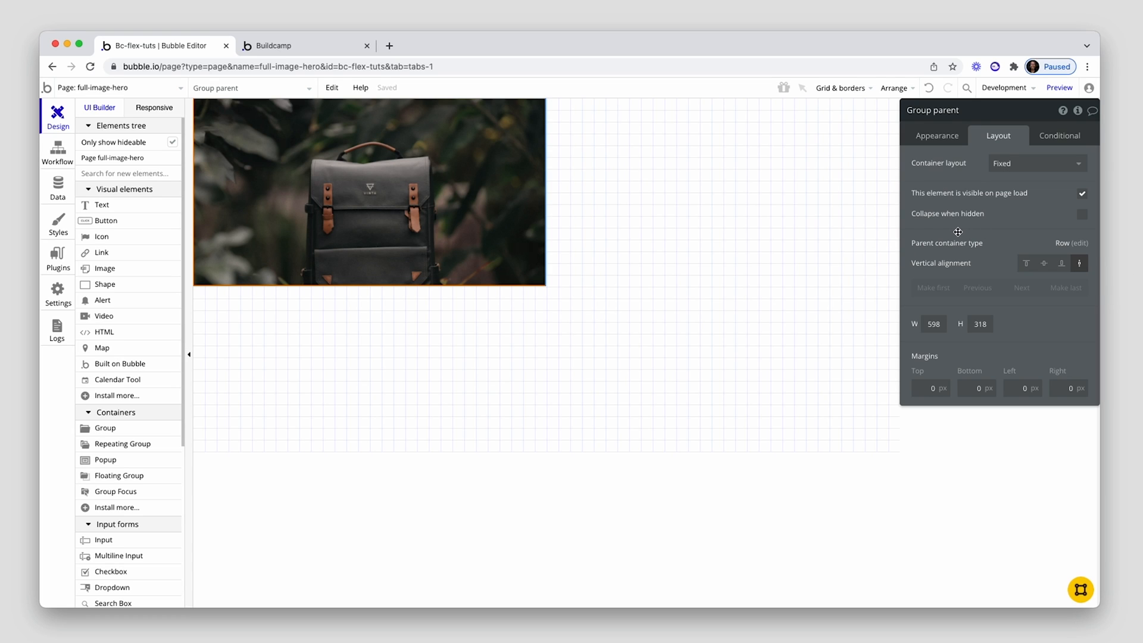
Step: Give Group parent a Row layout, non-fixed full width, no min height, centered contents
left_click(1034, 163)
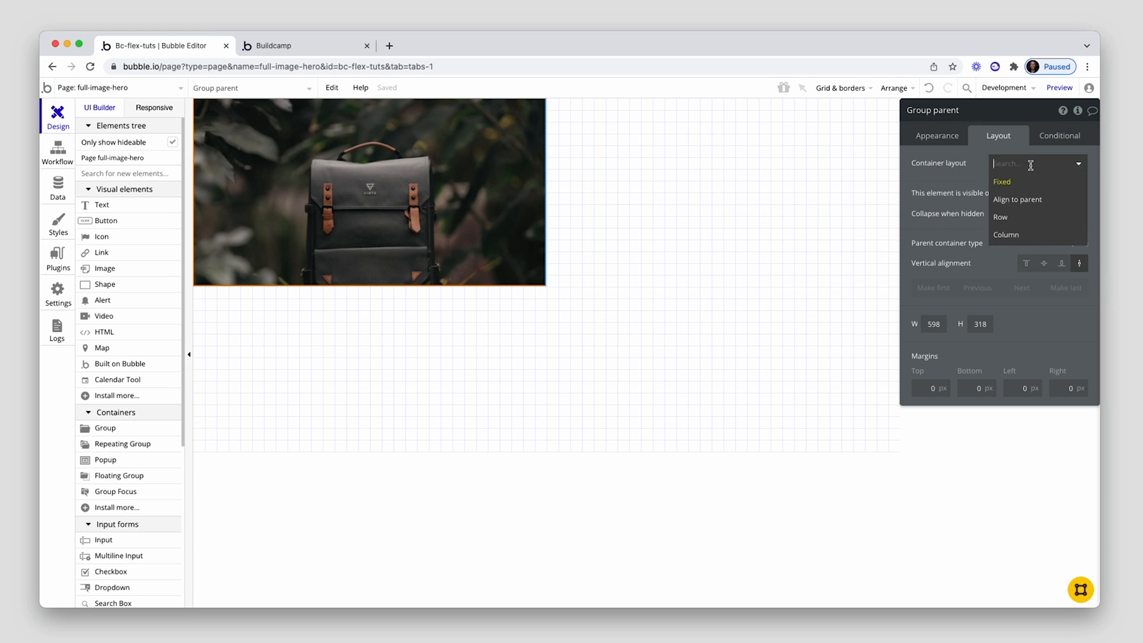
mouse_move(1021, 217)
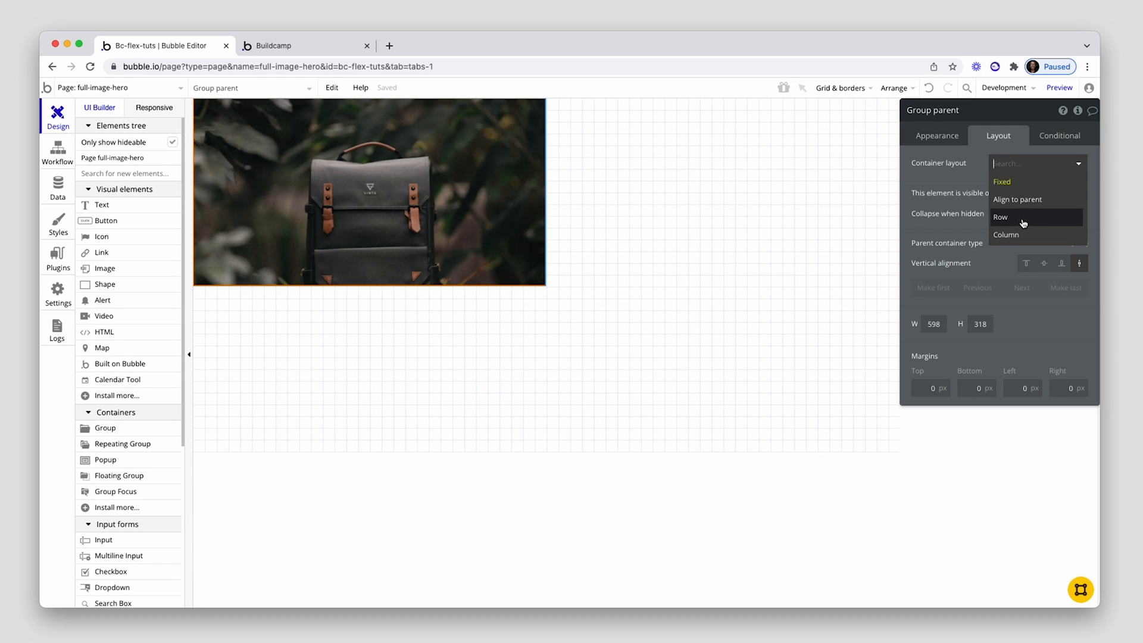
left_click(1001, 217)
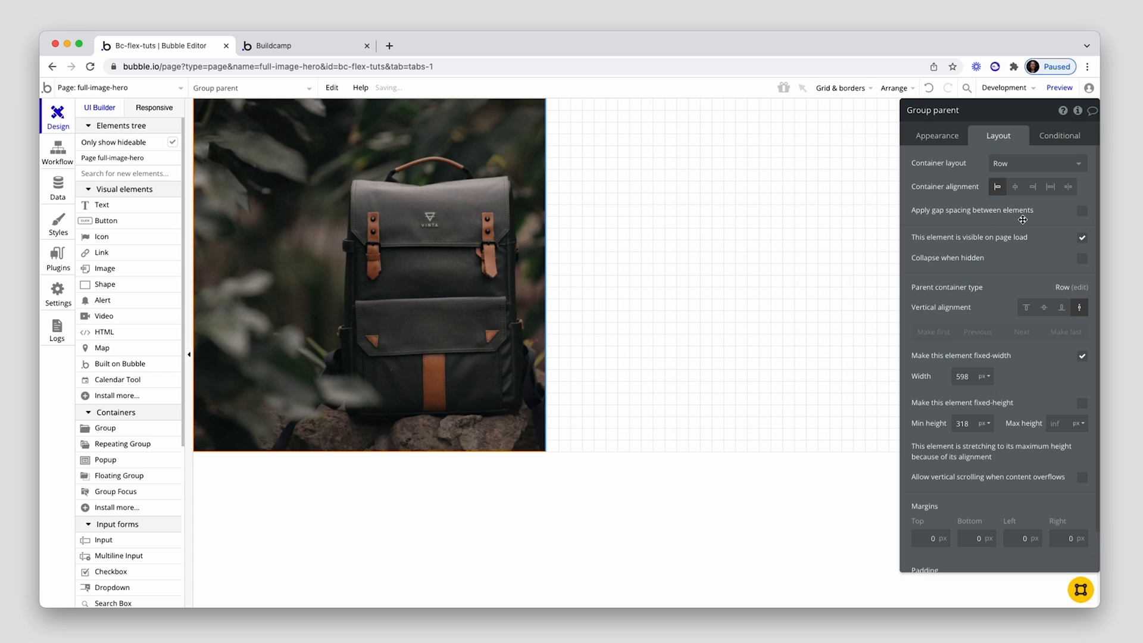
left_click(478, 311)
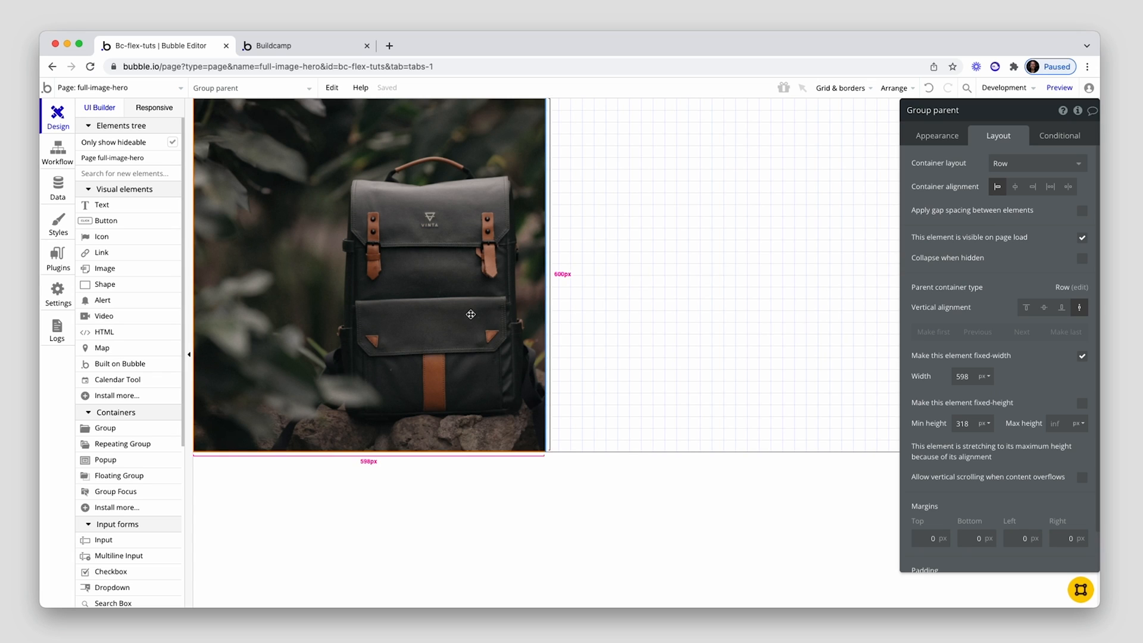
left_click(1082, 355)
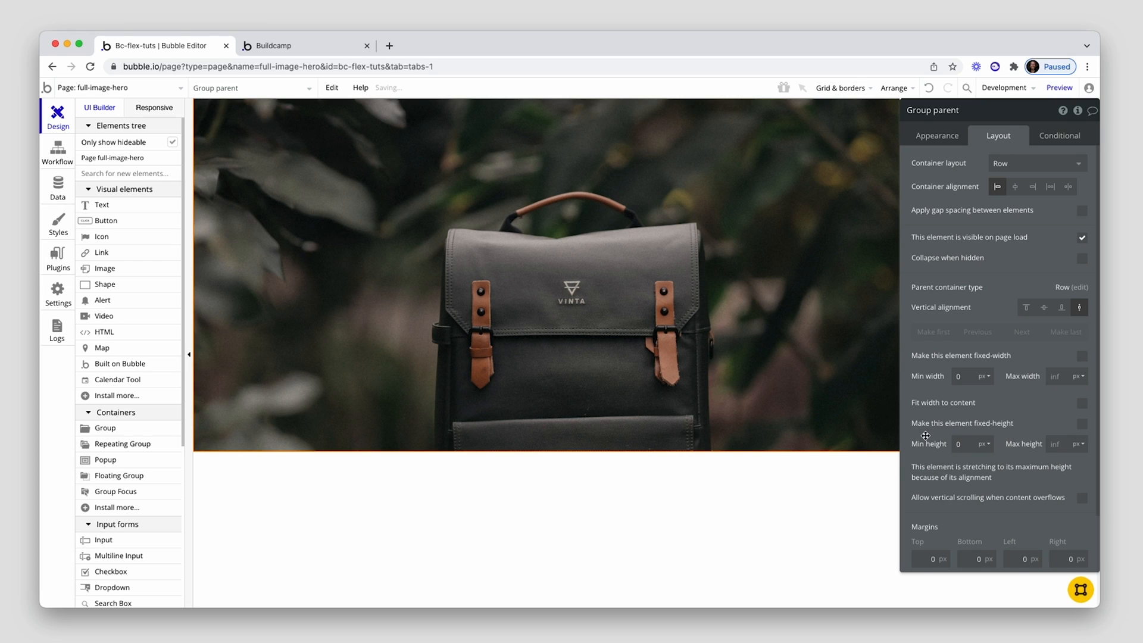
left_click(1082, 308)
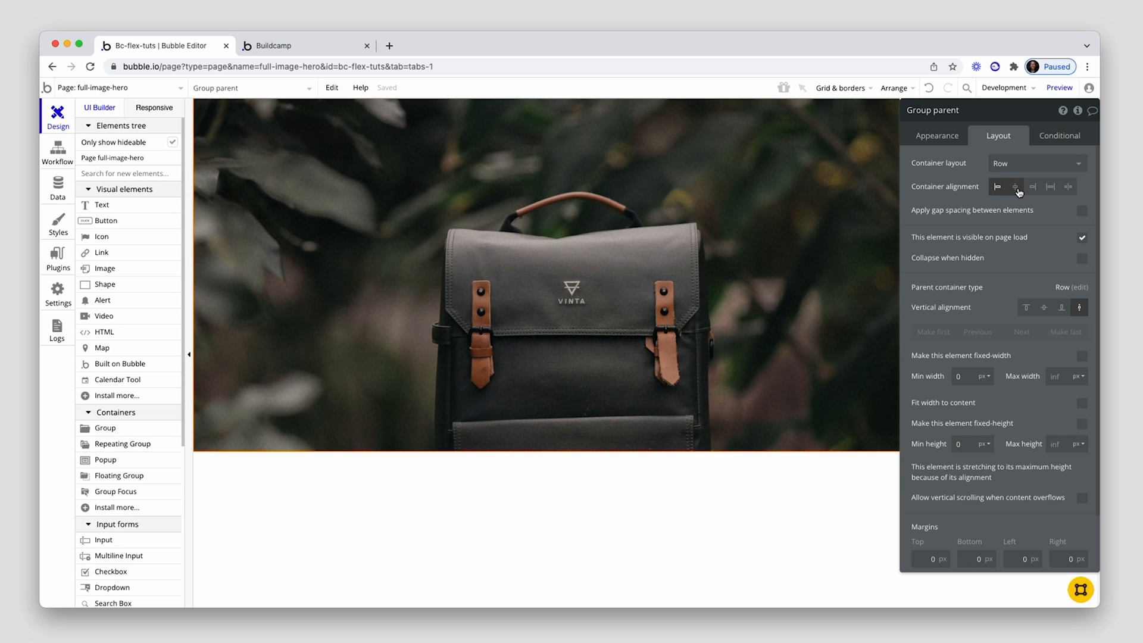
left_click(1014, 186)
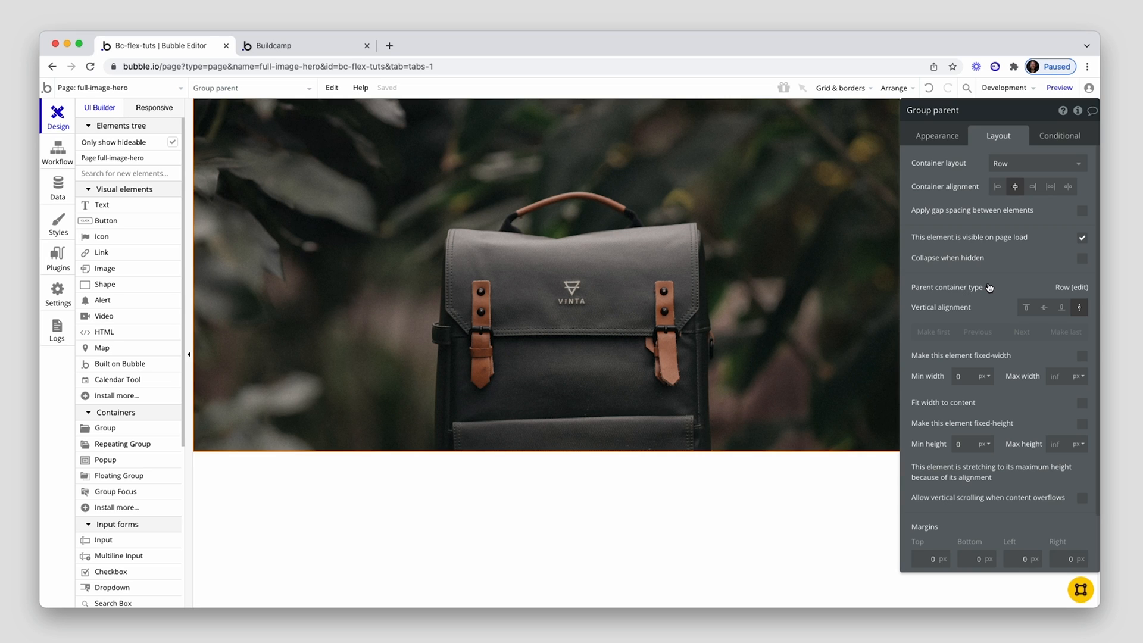
mouse_move(989, 286)
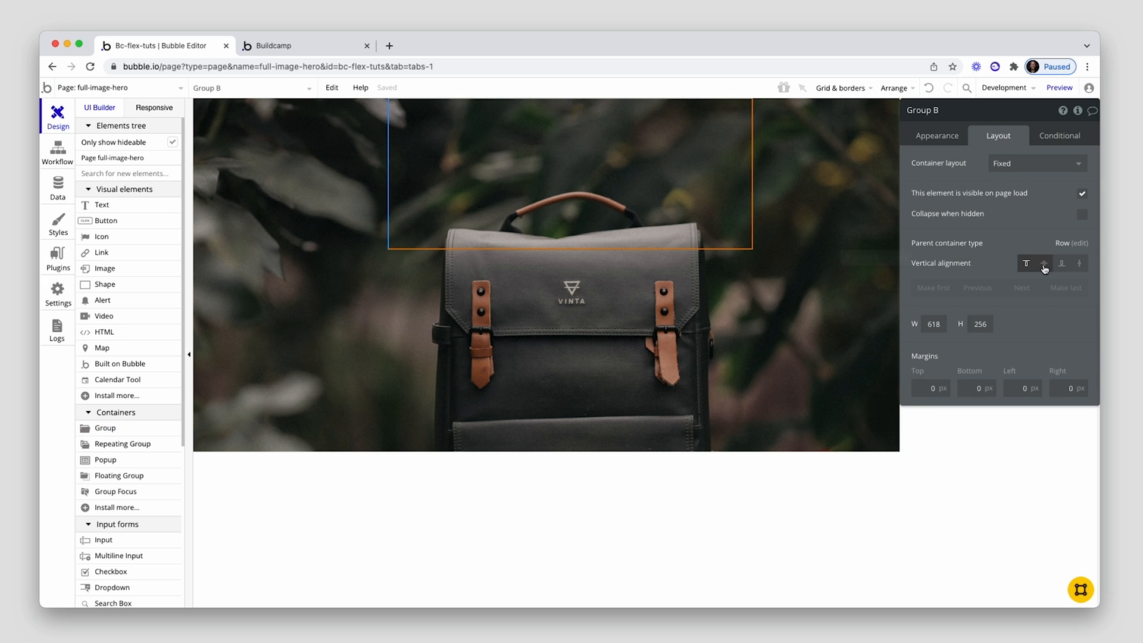
Step: Make Group B vertically centered, Column layout, non-fixed width with 960 px max width
left_click(1036, 162)
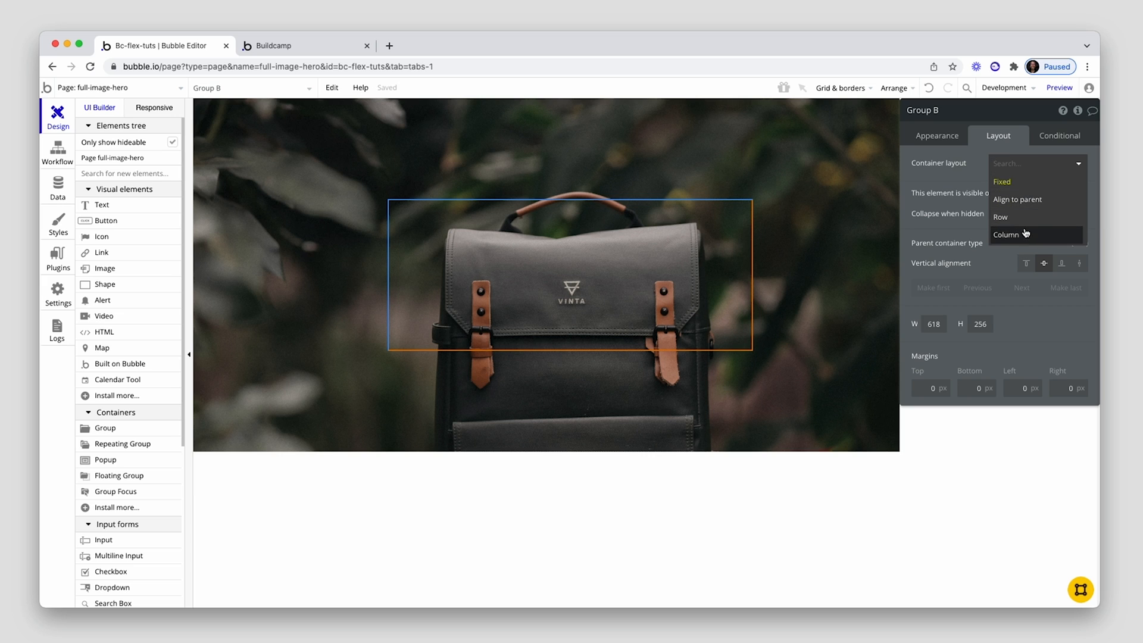
left_click(1007, 234)
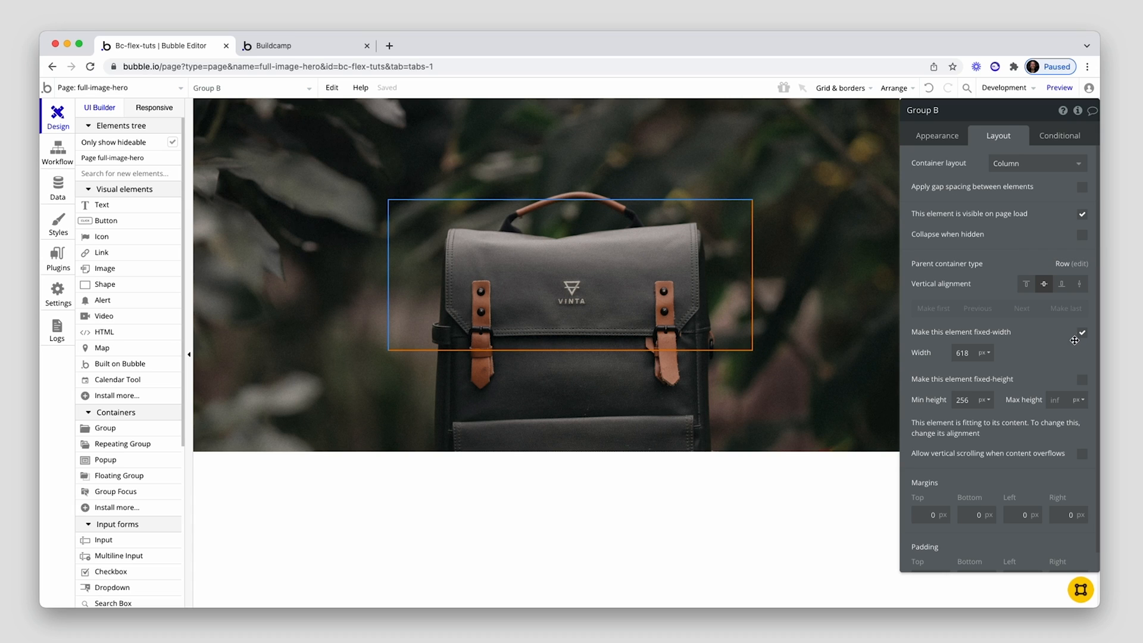
left_click(1082, 332)
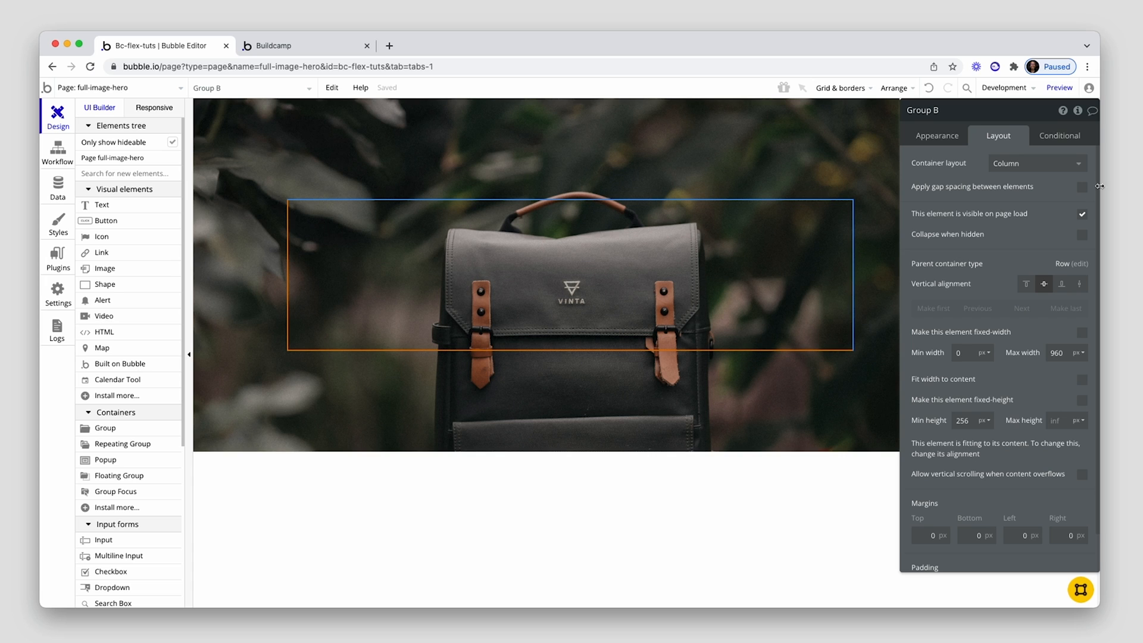
left_click(1082, 186)
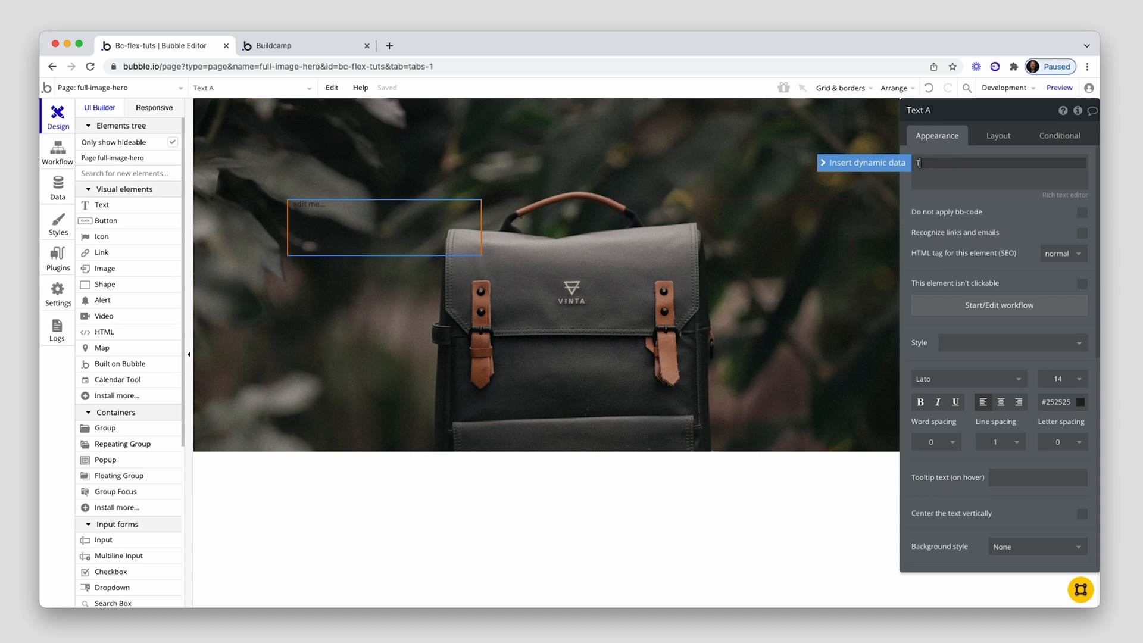
Step: Type the 'Travel' heading, color it white, and center both its text and horizontal position
type("Travel")
left_click(969, 379)
type("noto serif dis")
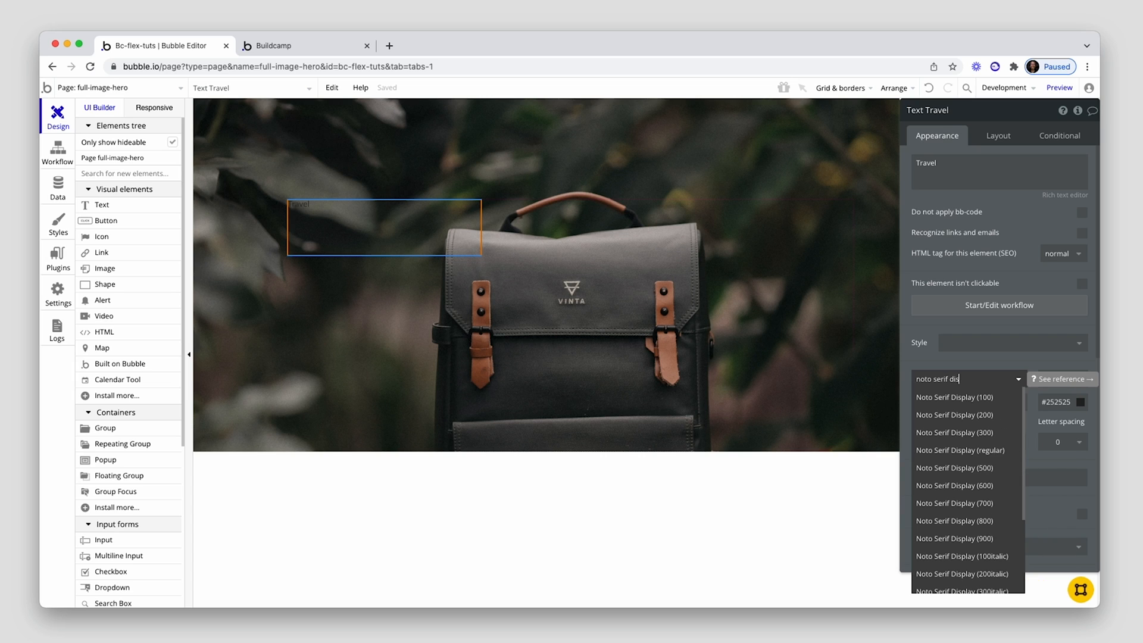
mouse_move(943, 432)
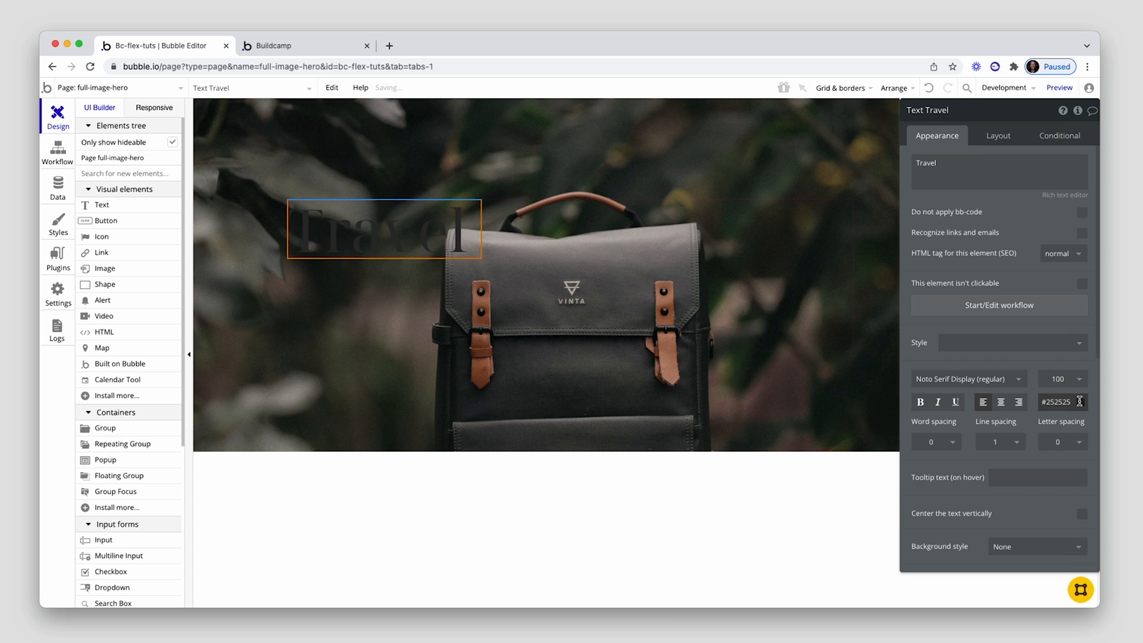
left_click(1081, 402)
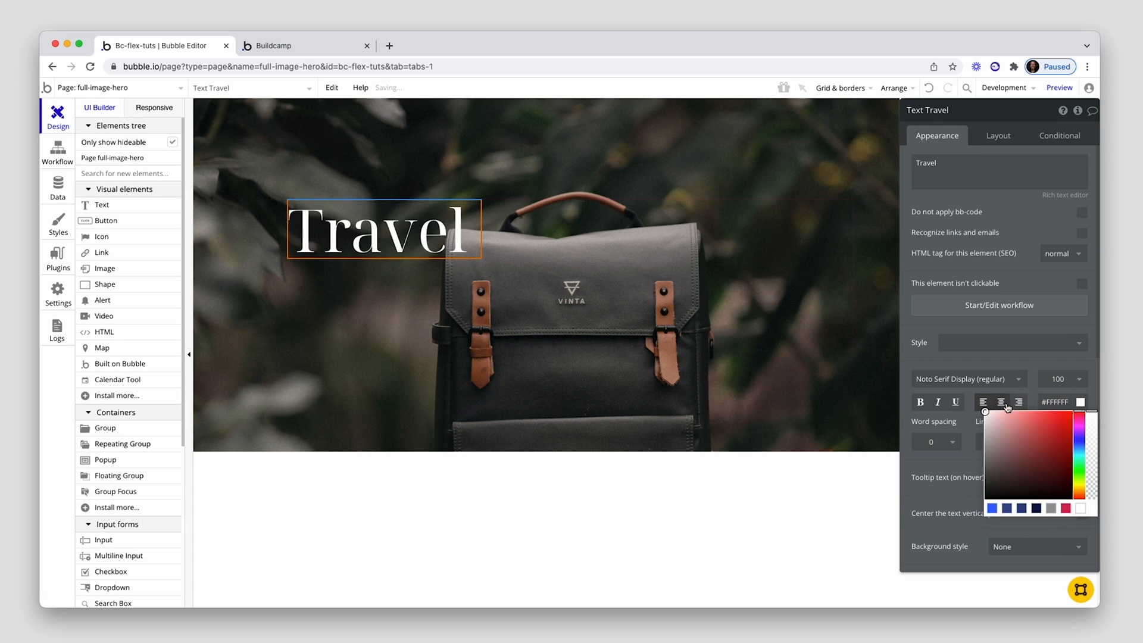
left_click(343, 230)
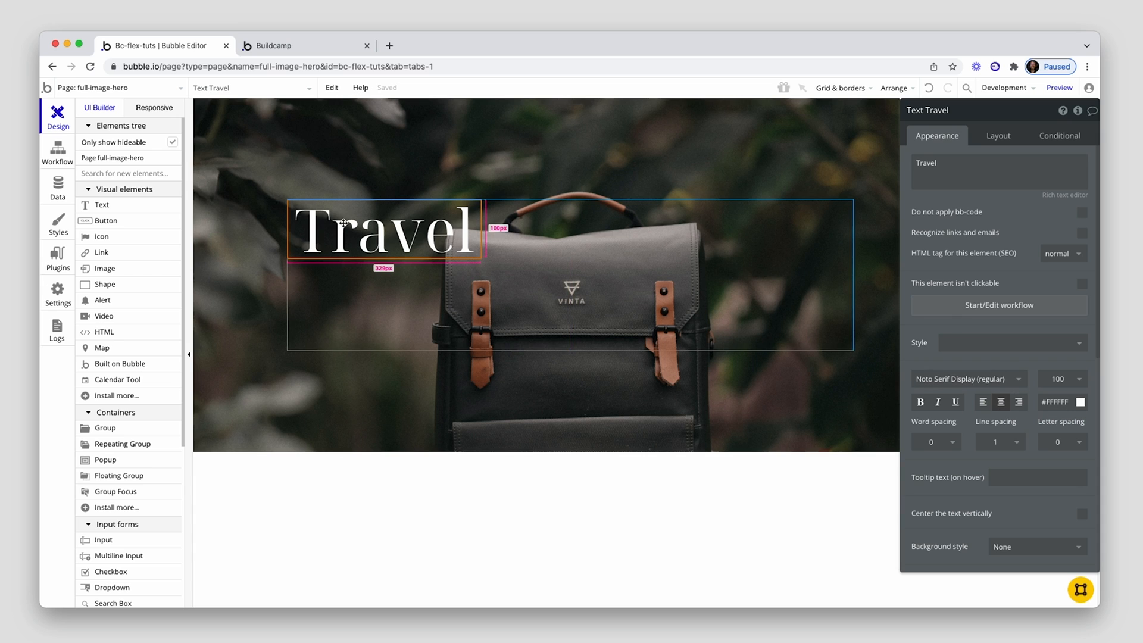
left_click(998, 135)
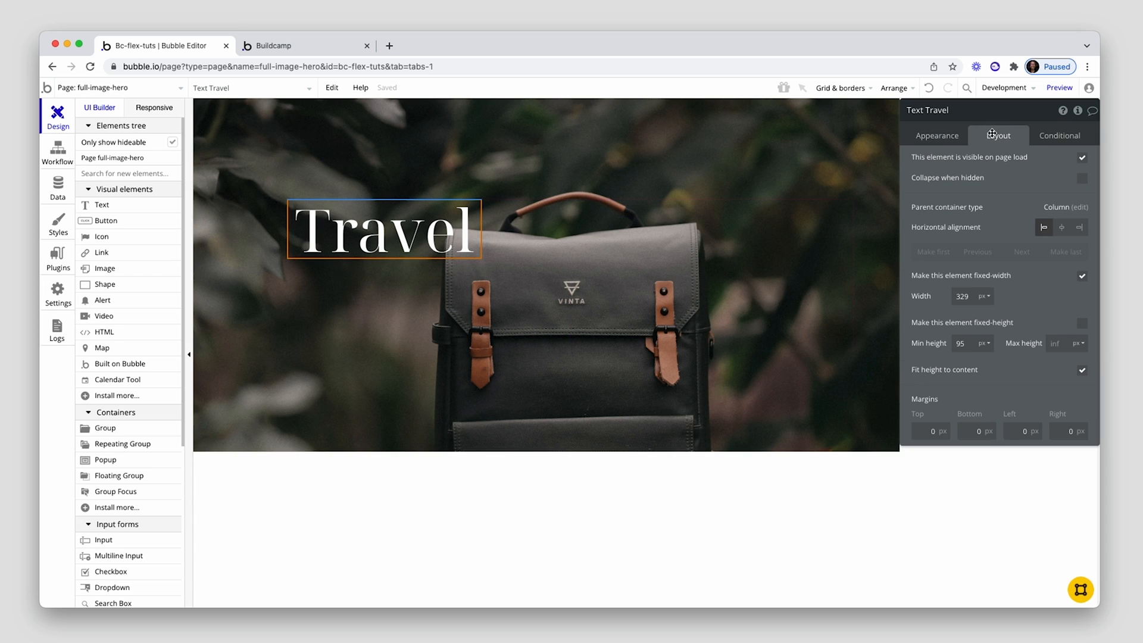
left_click(1062, 227)
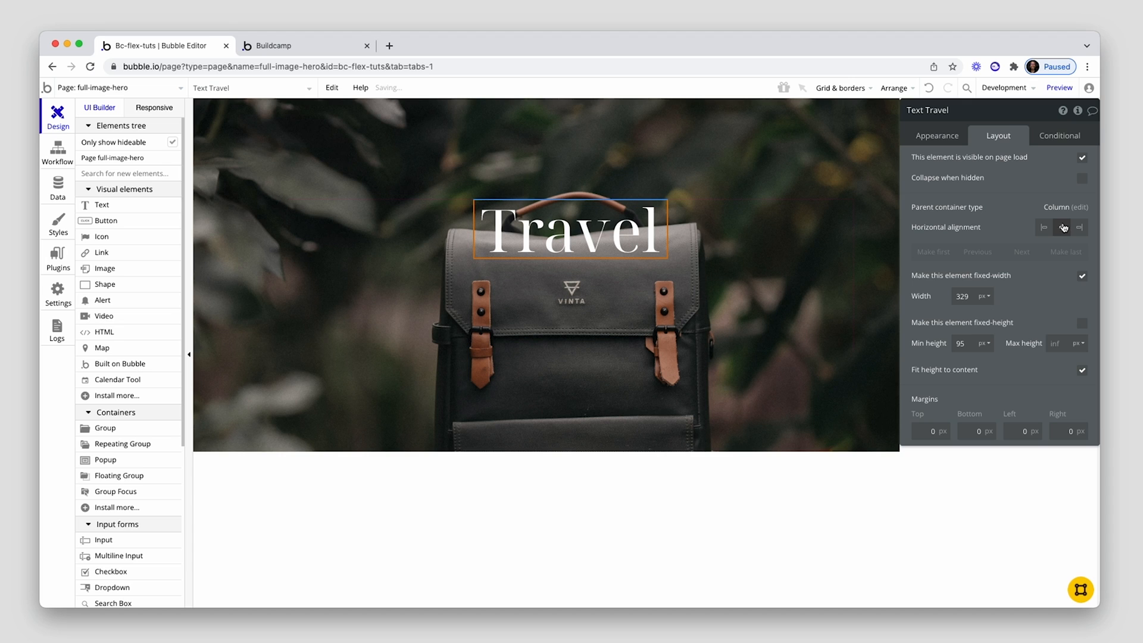
left_click(1083, 275)
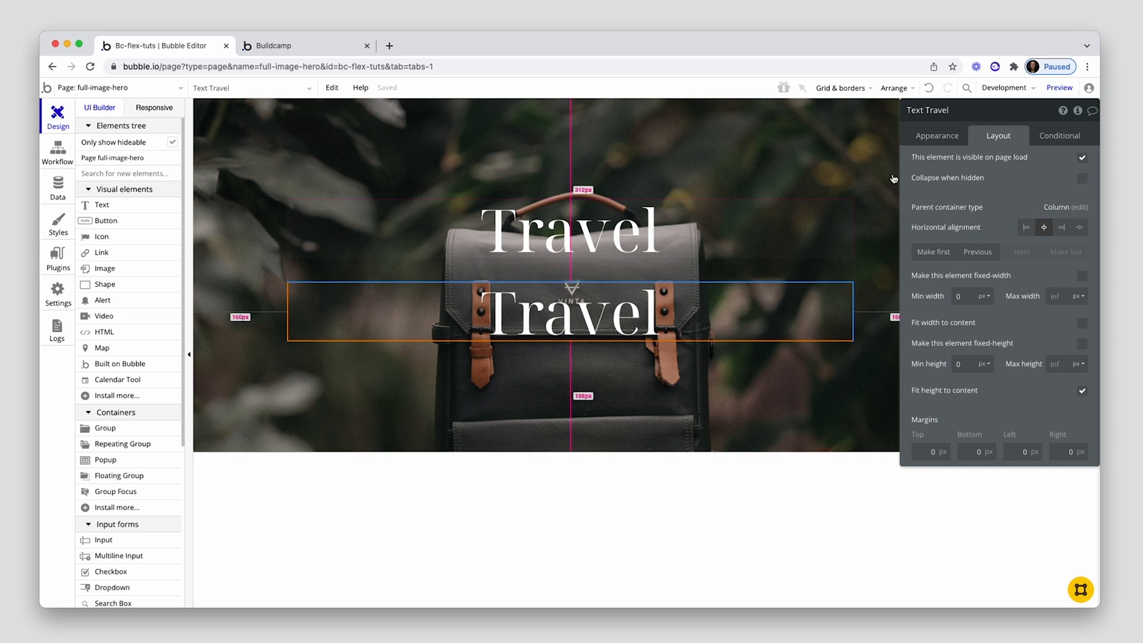
Step: Turn the copied text into the Tokyo Totepack paragraph at font size 24, line spacing 2
left_click(937, 135)
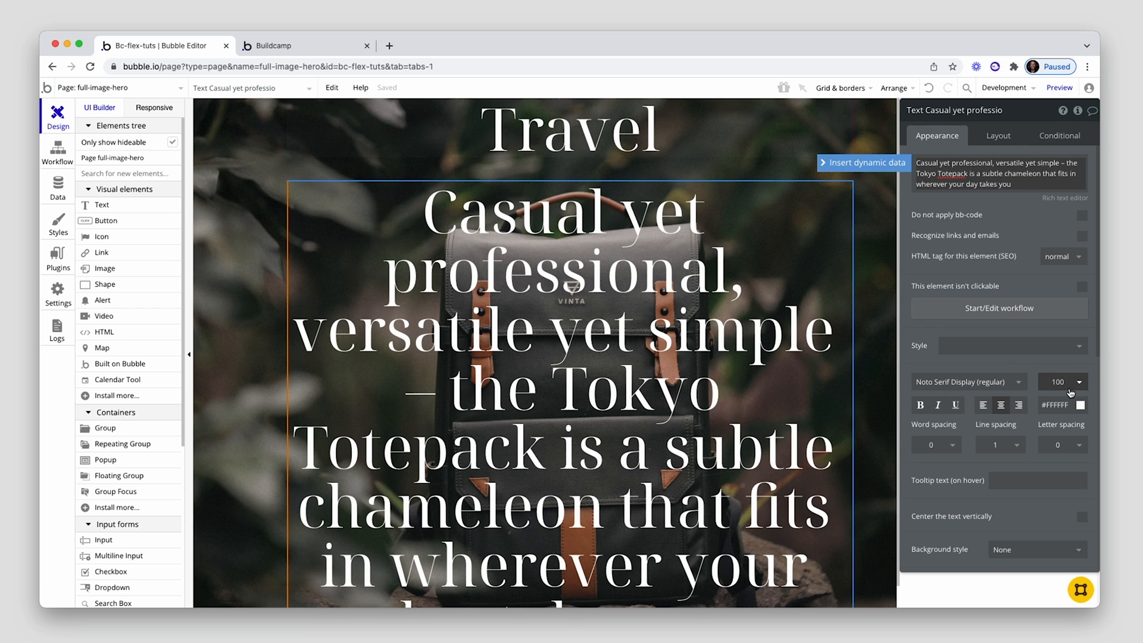
left_click(1062, 381)
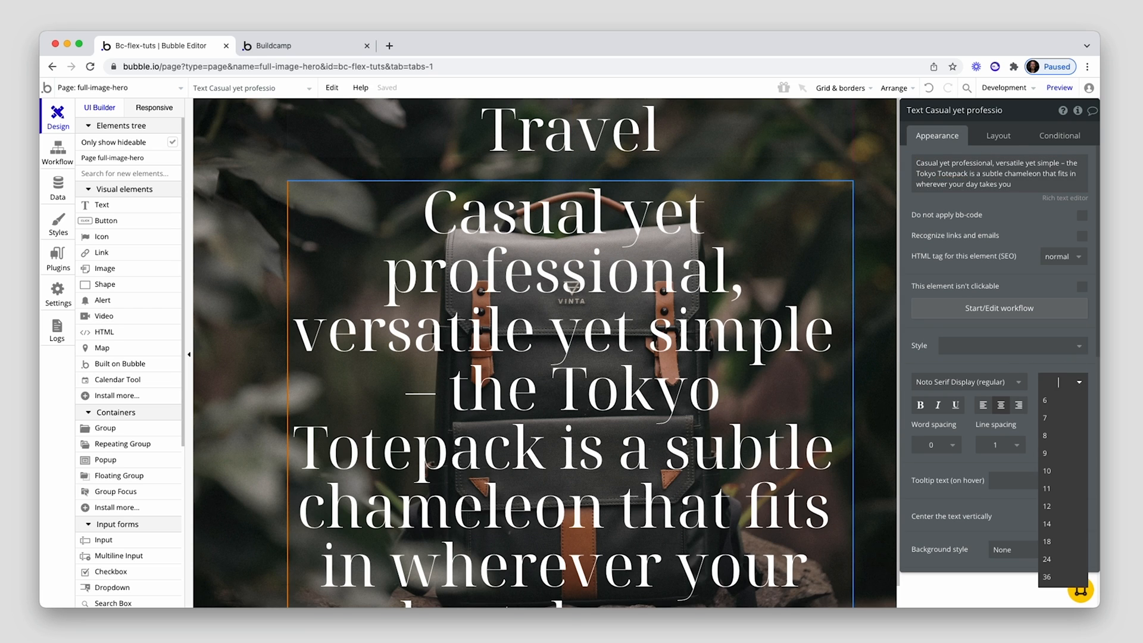
left_click(1047, 559)
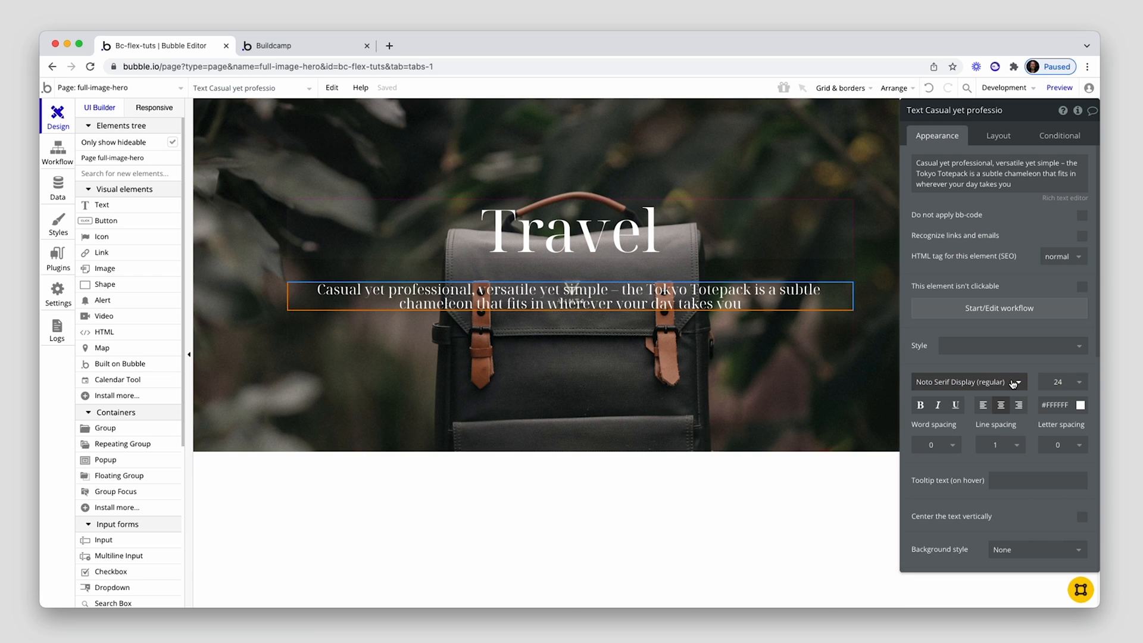
left_click(997, 445)
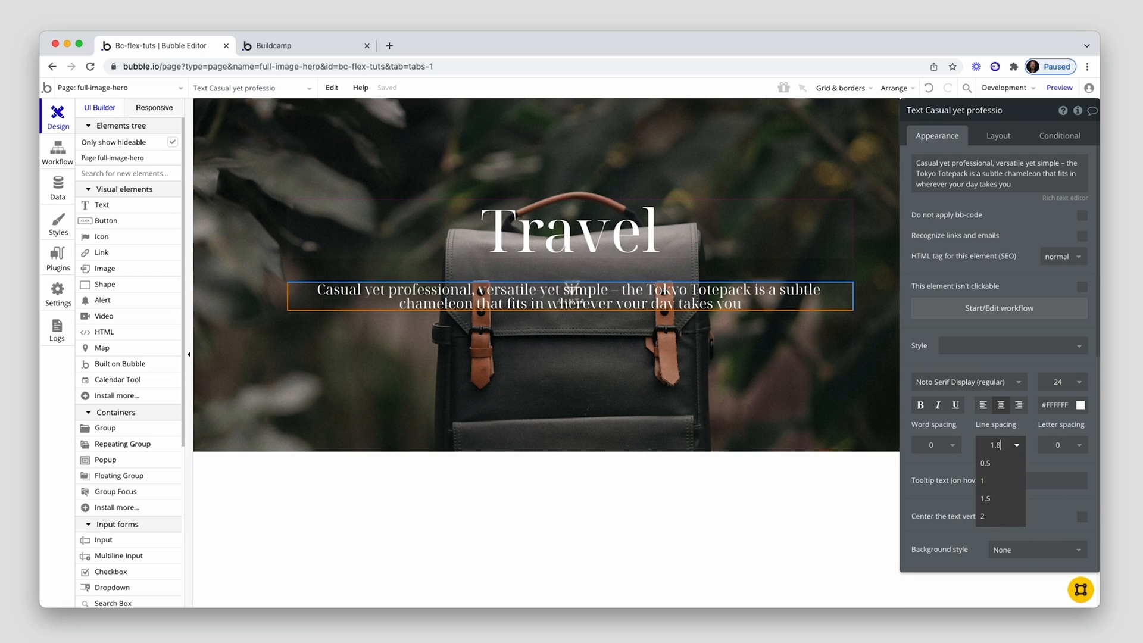
left_click(985, 462)
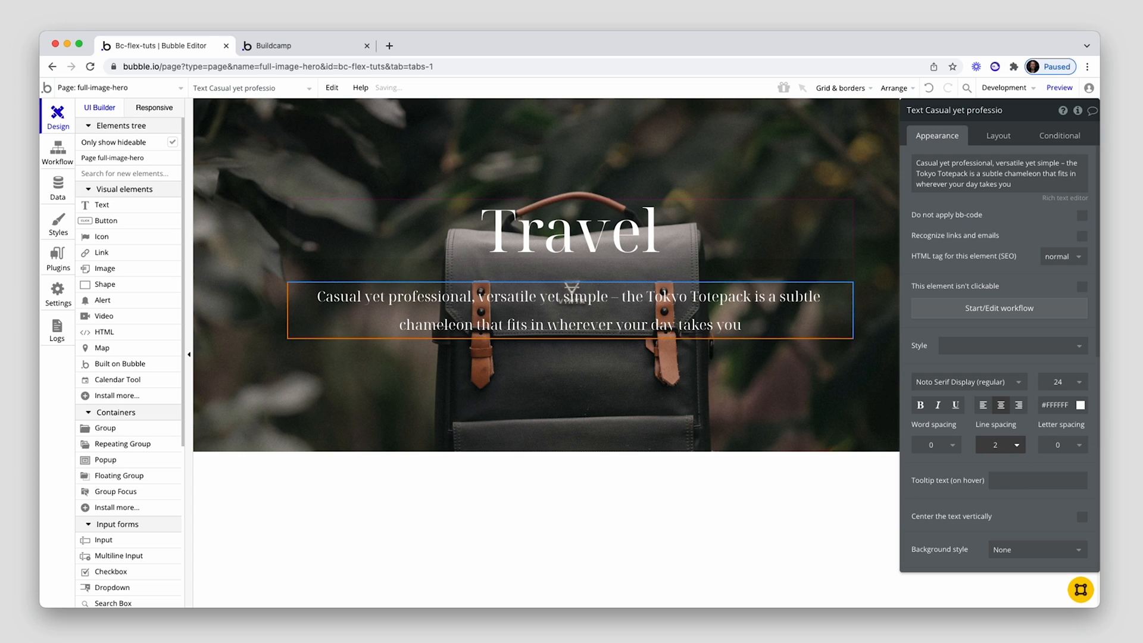
mouse_move(1013, 452)
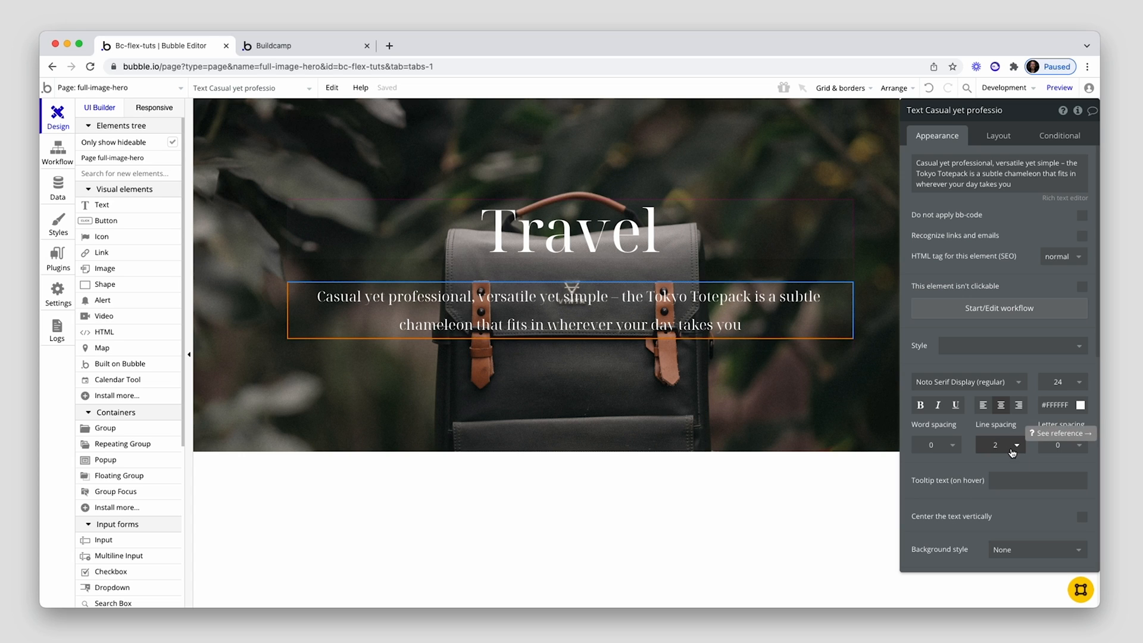
mouse_move(163, 220)
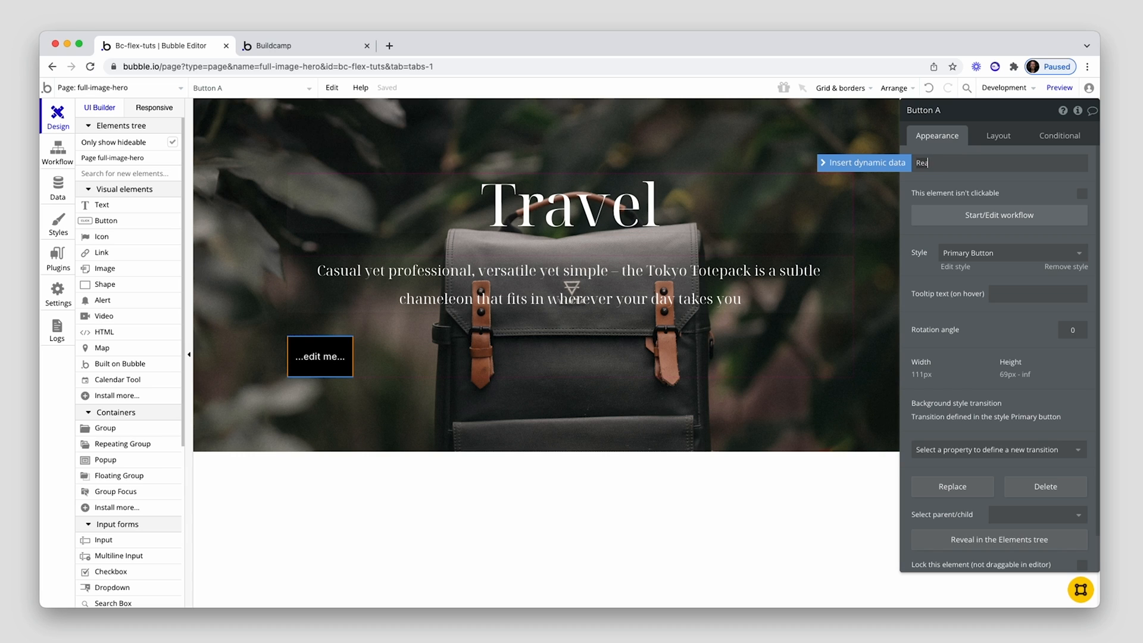
Step: Add a 'Read more' button with style removed, white background, black text and 60 px min height
type("Read more")
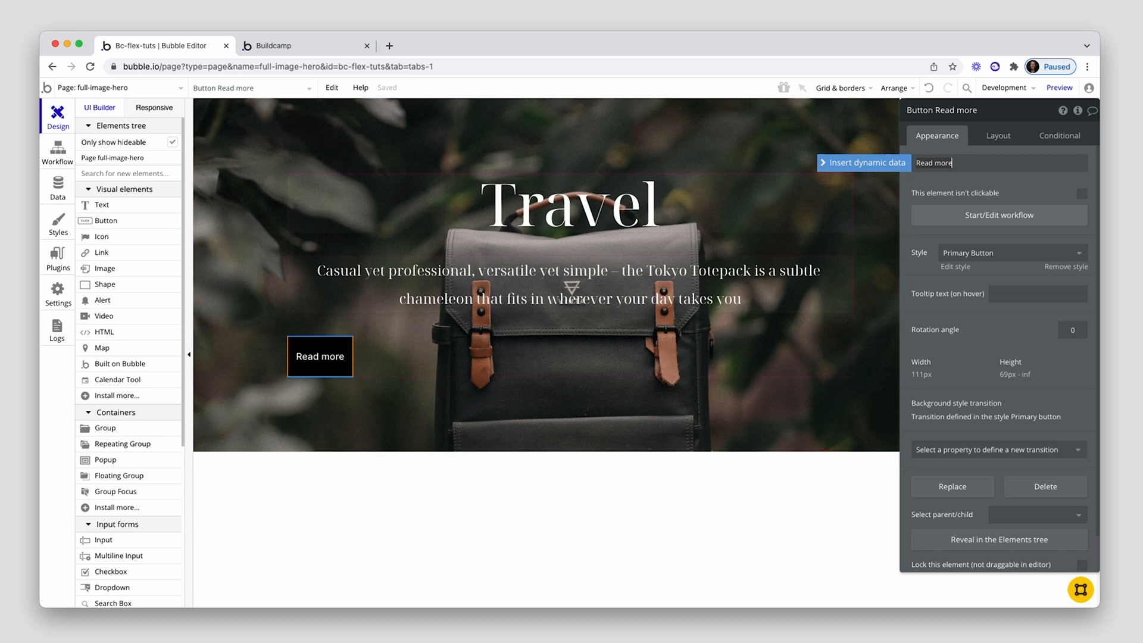
mouse_move(931, 215)
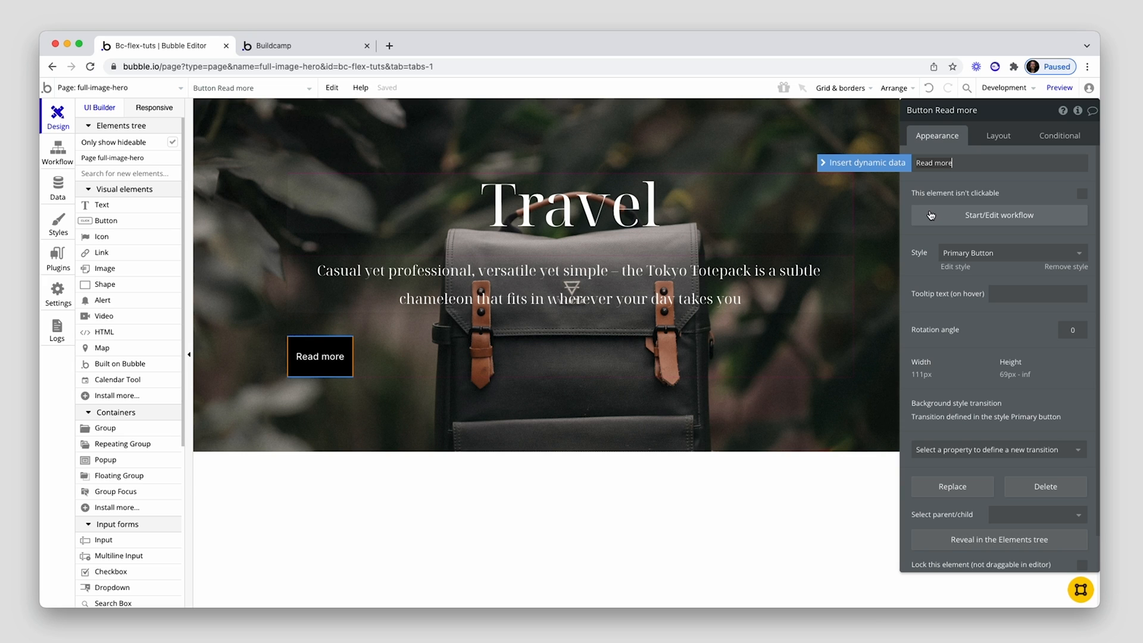
left_click(1066, 267)
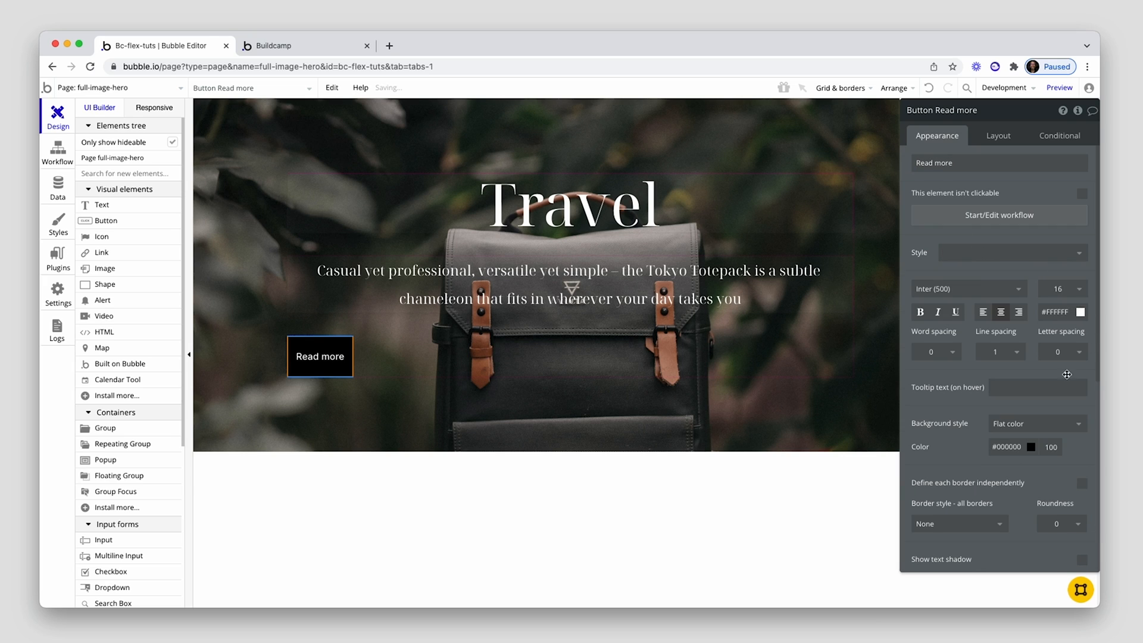
left_click(1046, 447)
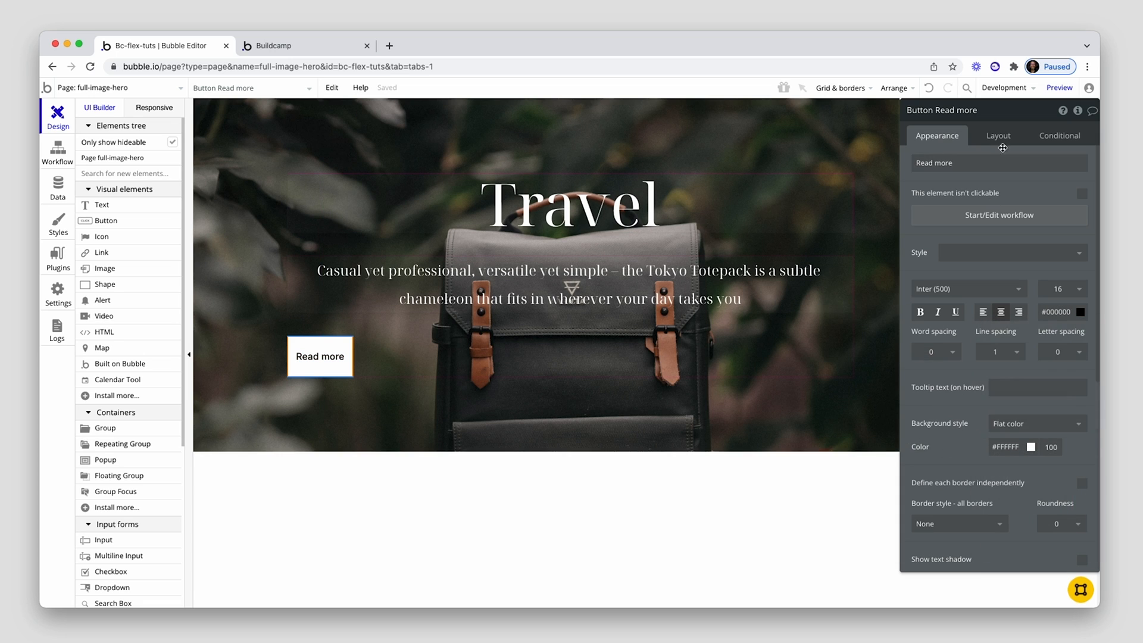
left_click(998, 135)
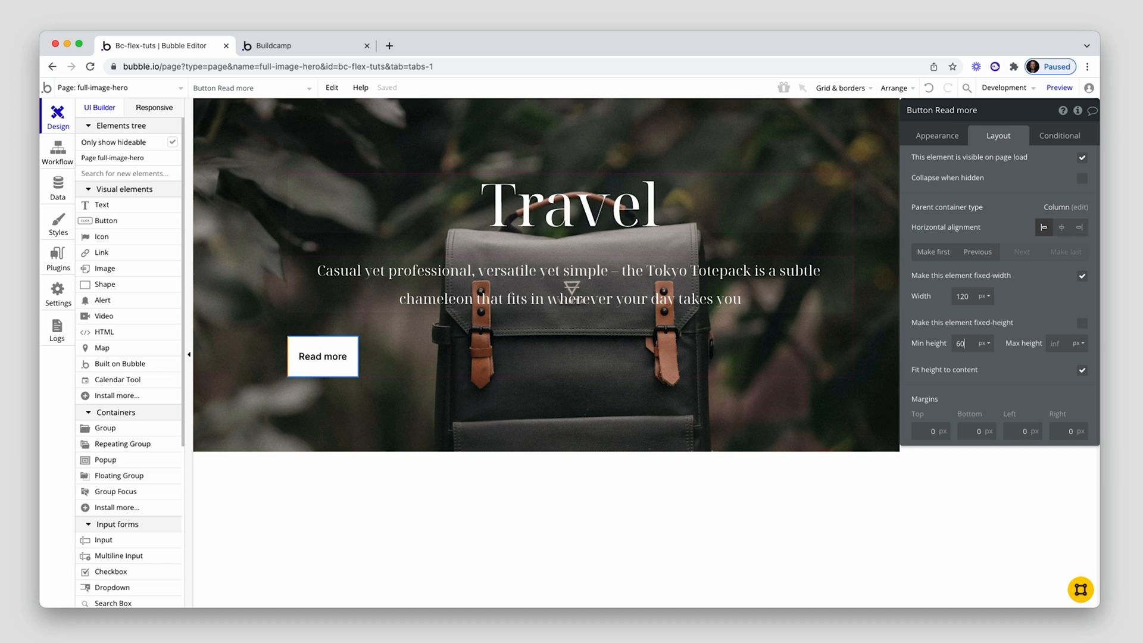
left_click(1063, 227)
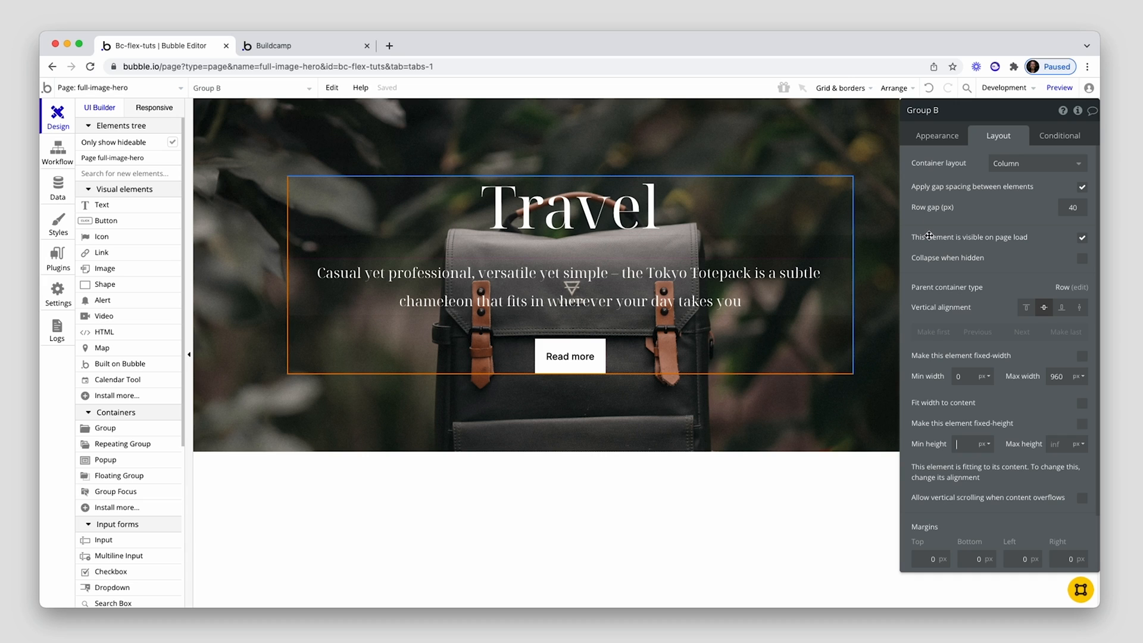
Step: Set the content group's minimum height to 0 and scroll down to its padding fields
left_click(922, 109)
type("conten")
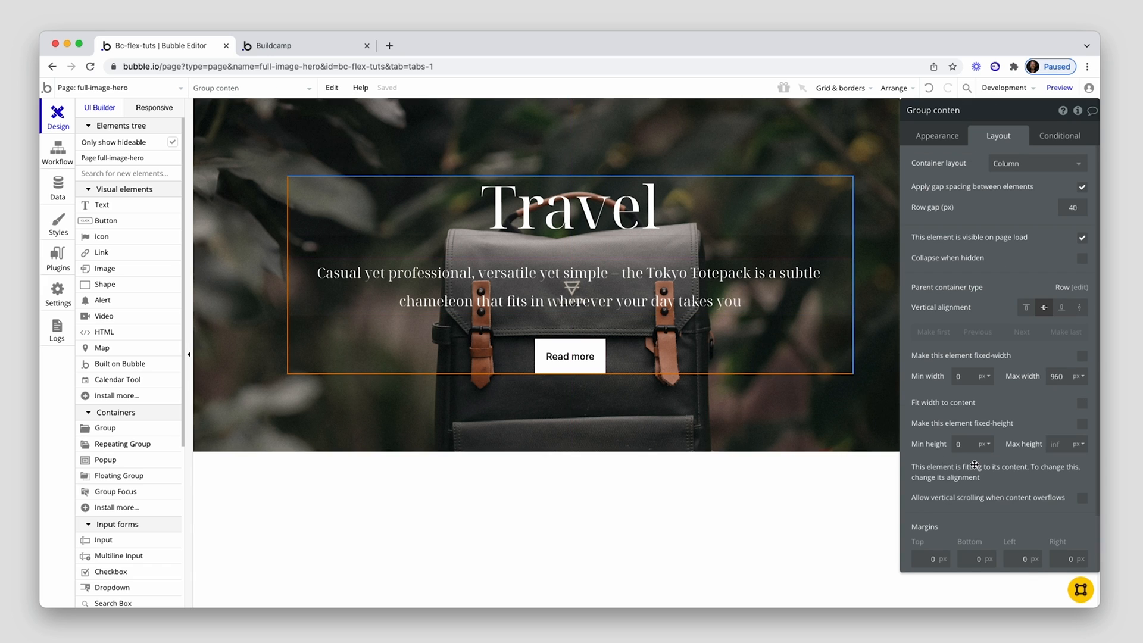
scroll("down", 3)
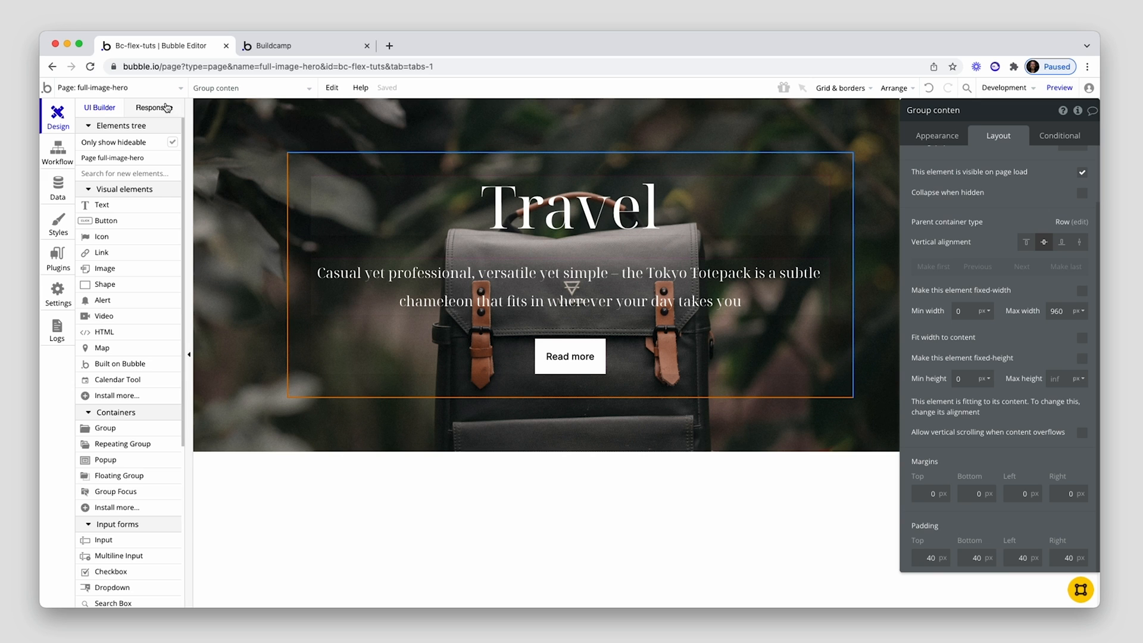
Step: Check the hero at 320, 768 and 1200 px breakpoints, then bring up the live preview
left_click(154, 107)
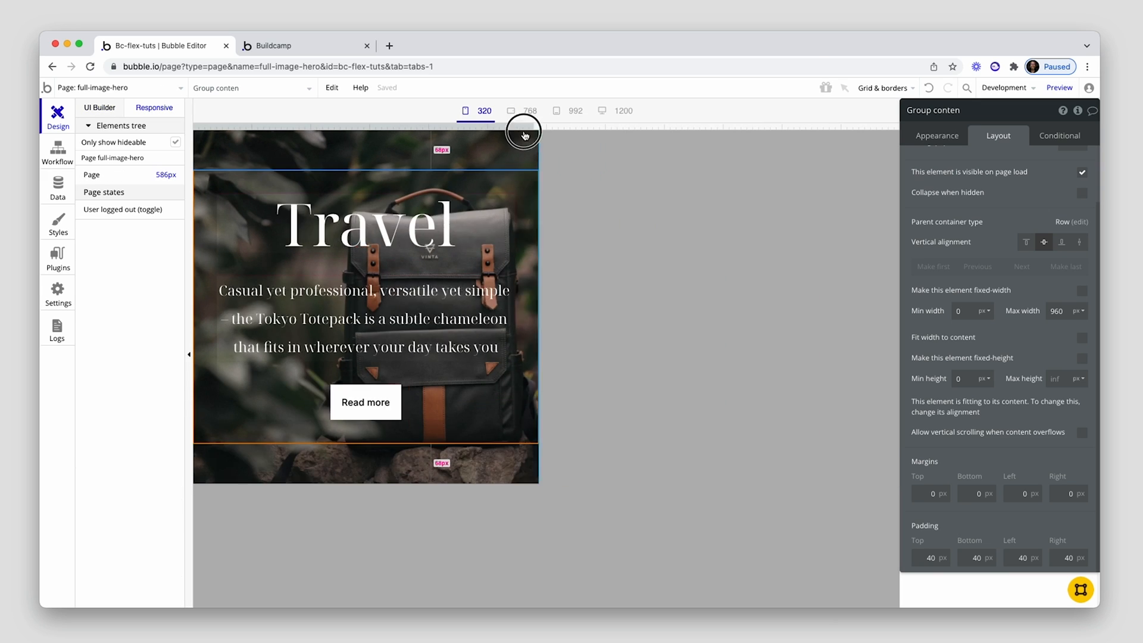
left_click(530, 111)
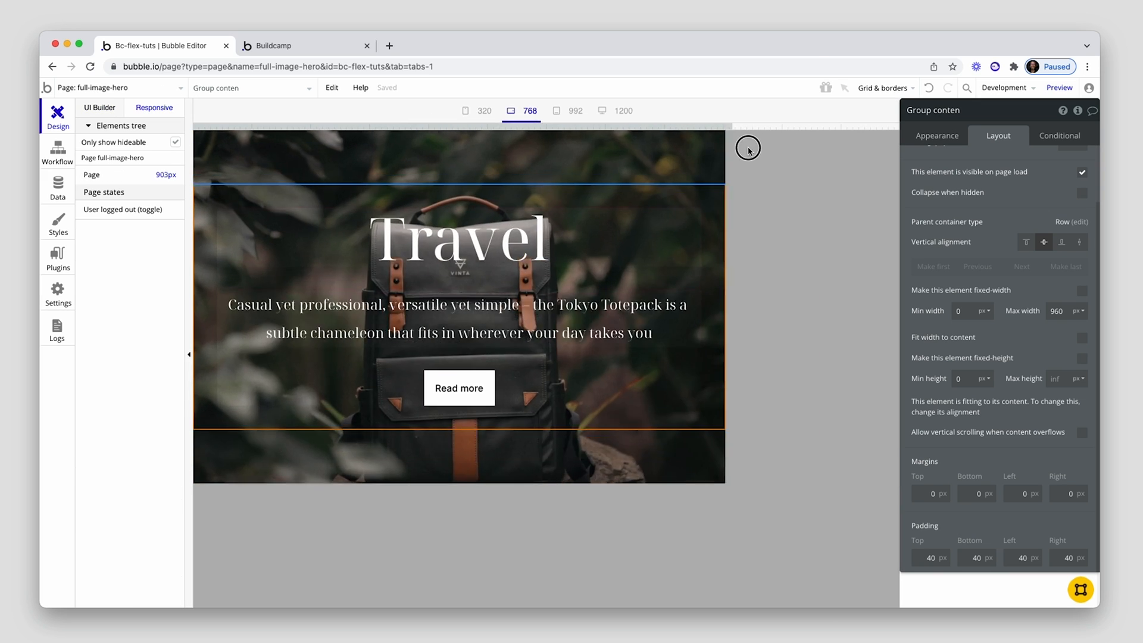
left_click(621, 111)
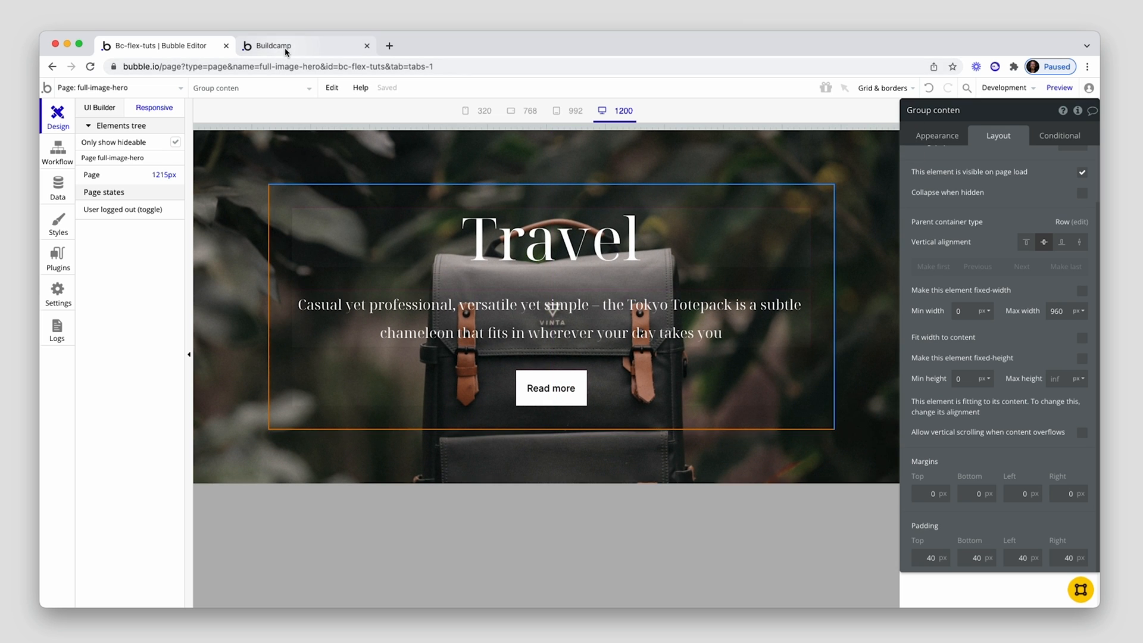
left_click(292, 45)
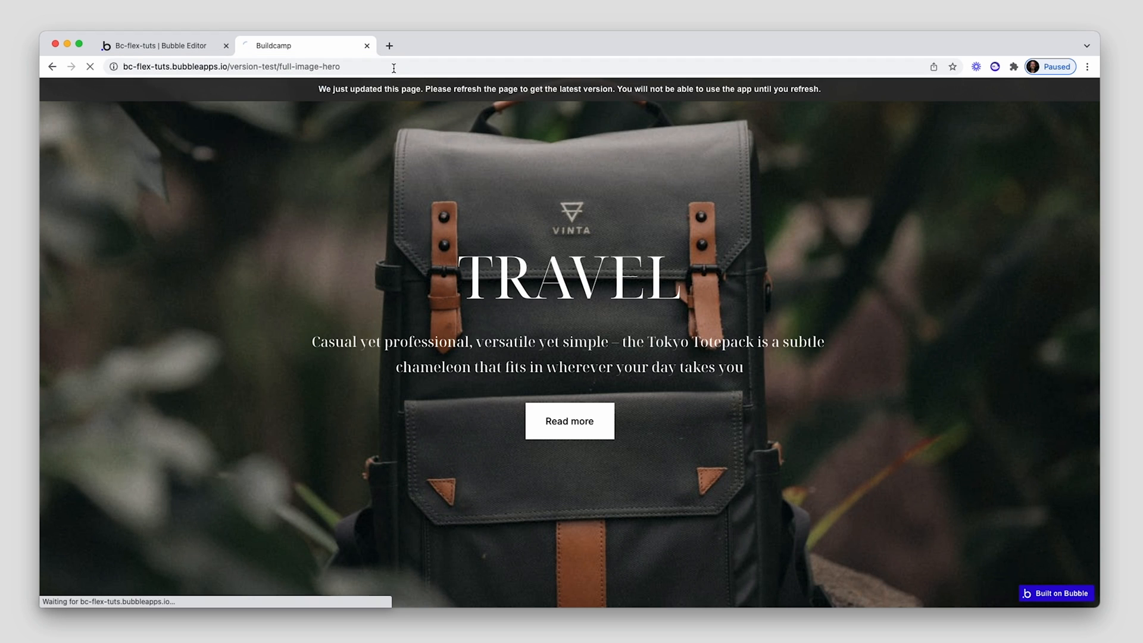
Step: Refresh the version-test preview to load the finished backpack hero
left_click(91, 66)
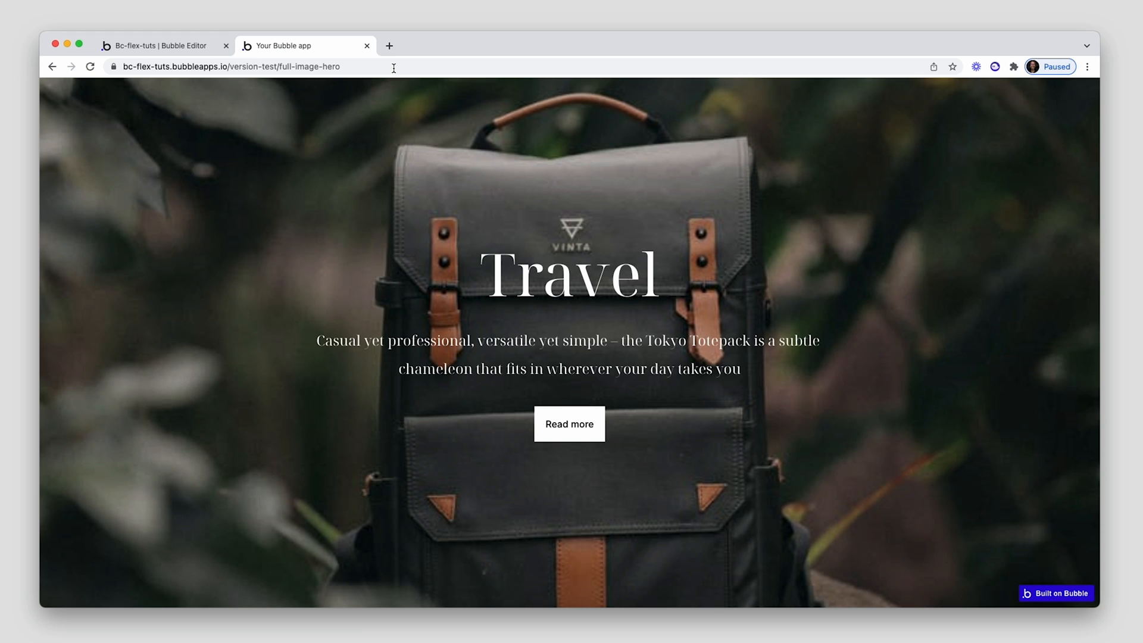
mouse_move(585, 165)
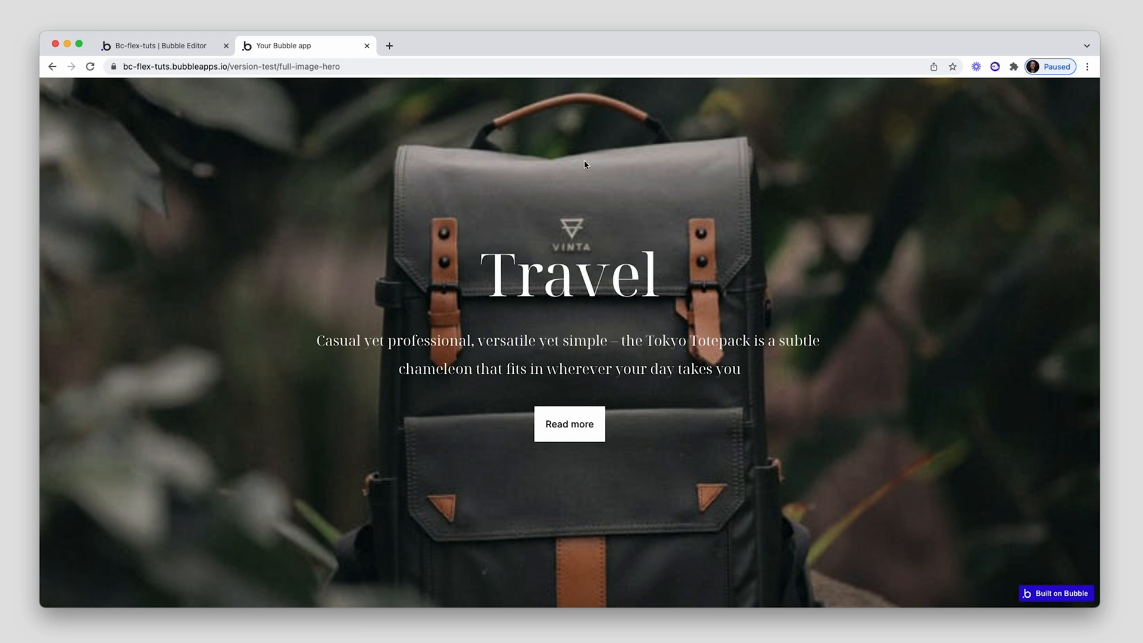
mouse_move(693, 198)
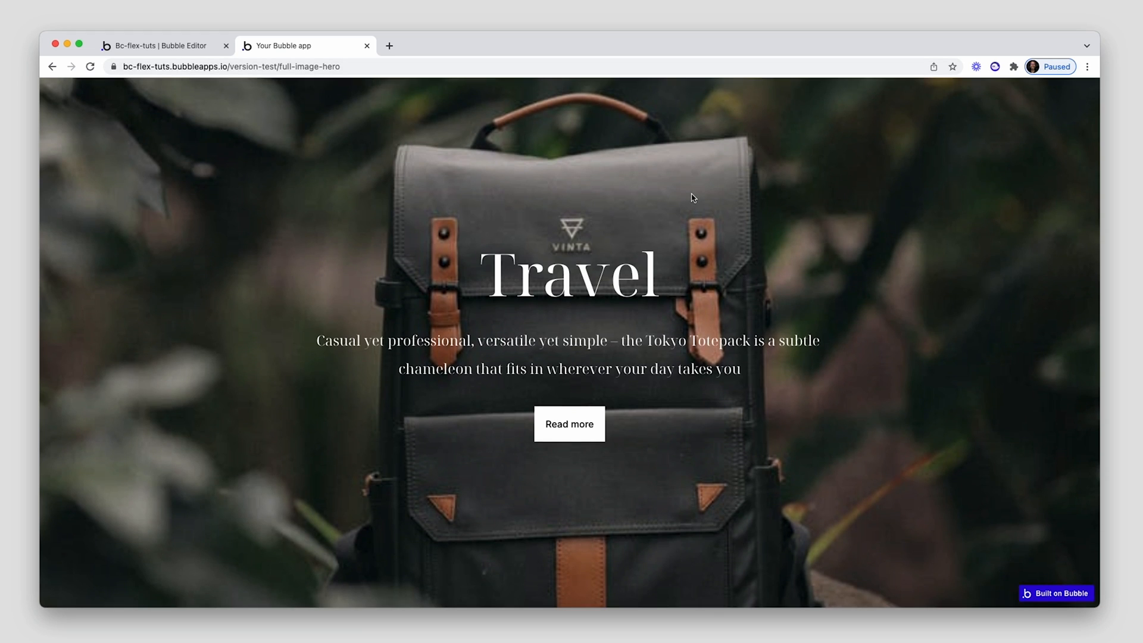